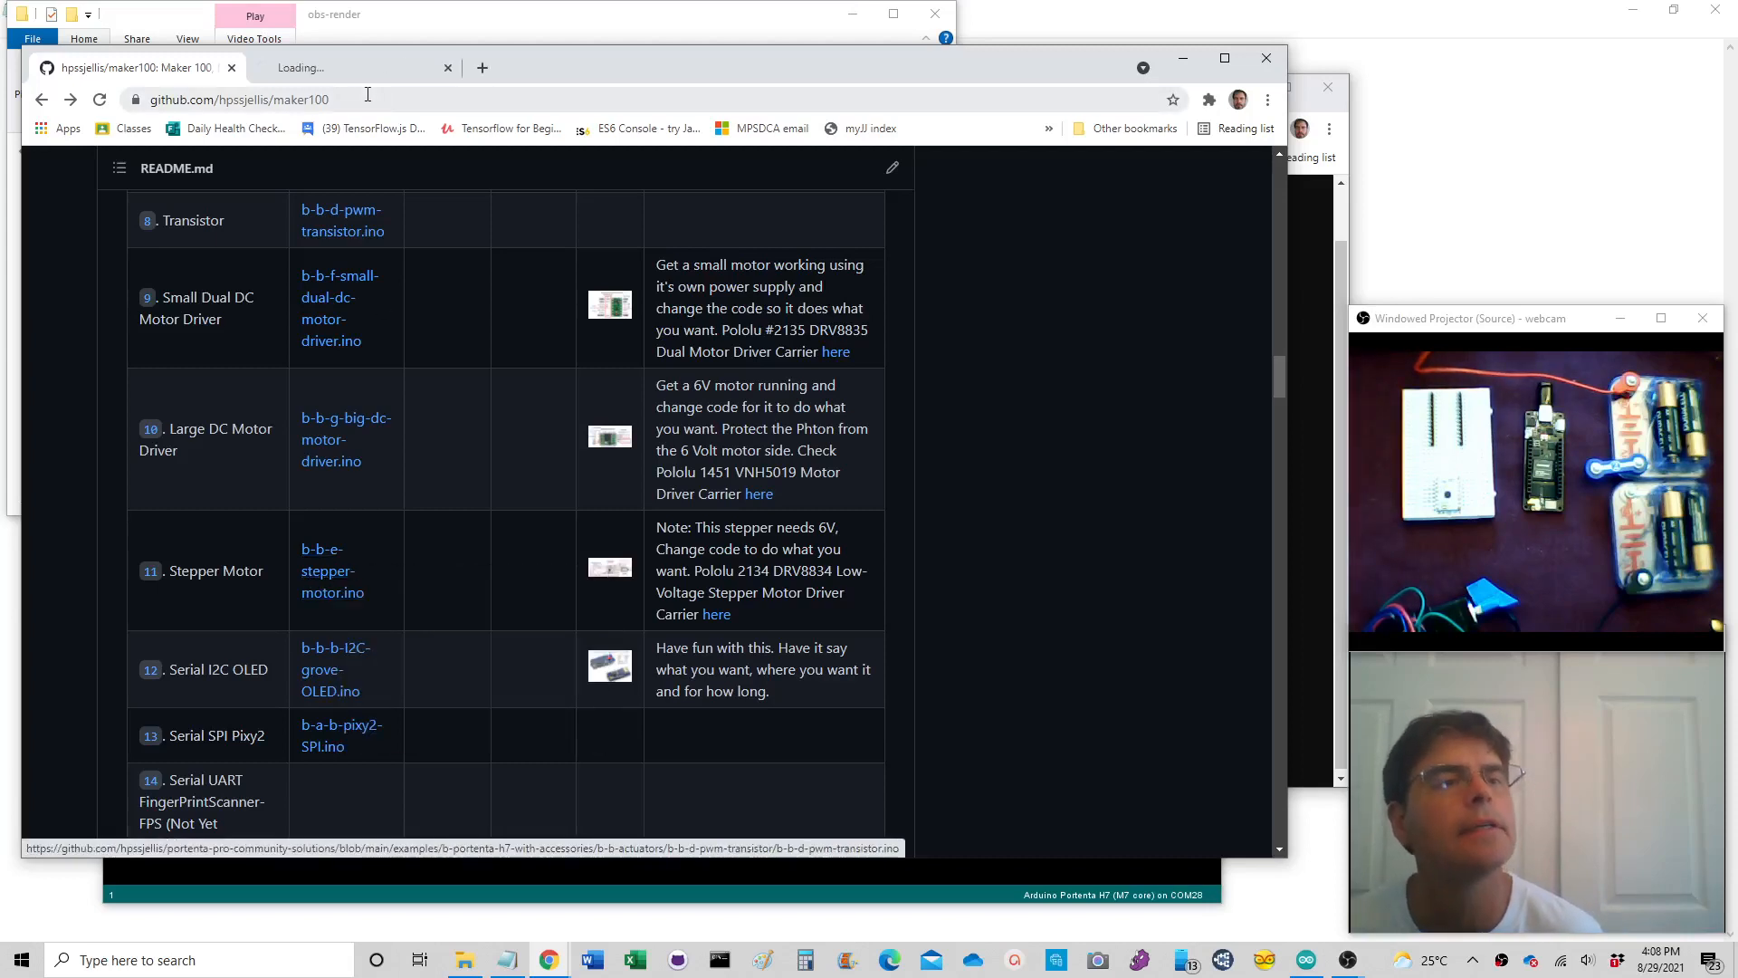
- View b-b-e-stepper-motor.ino as raw code in a new tab, then return to the README
{"action": "left_click", "coordinate": [326, 570]}
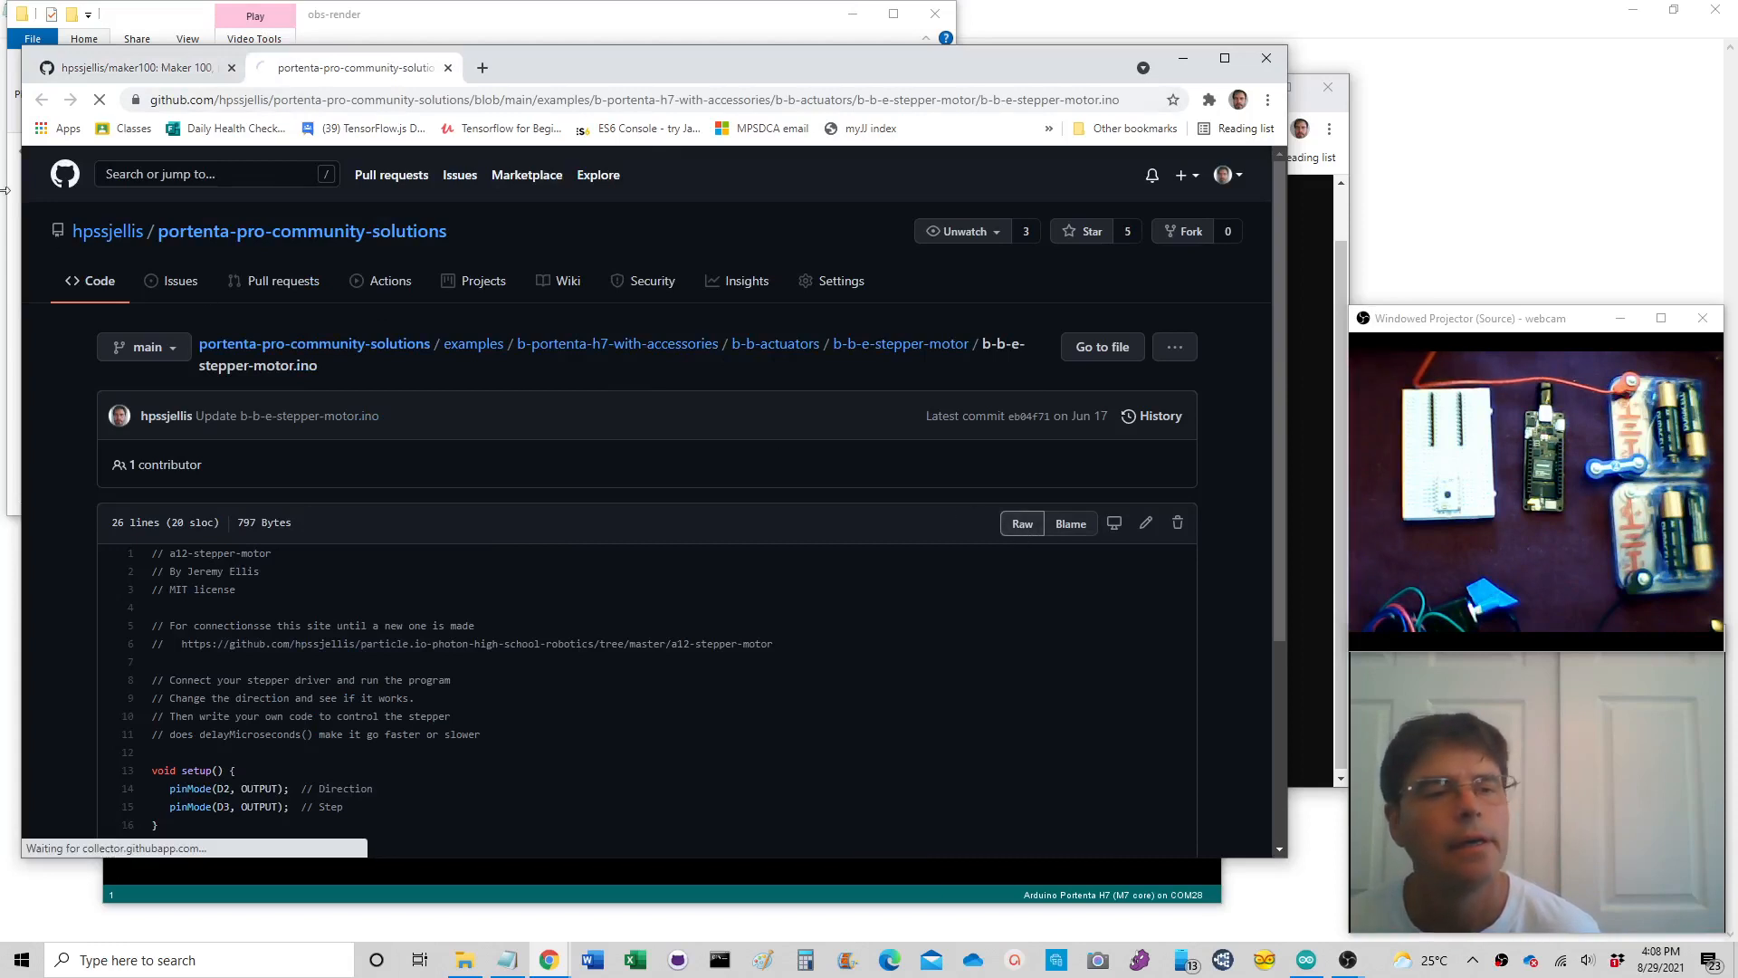
{"action": "left_click", "coordinate": [1021, 523]}
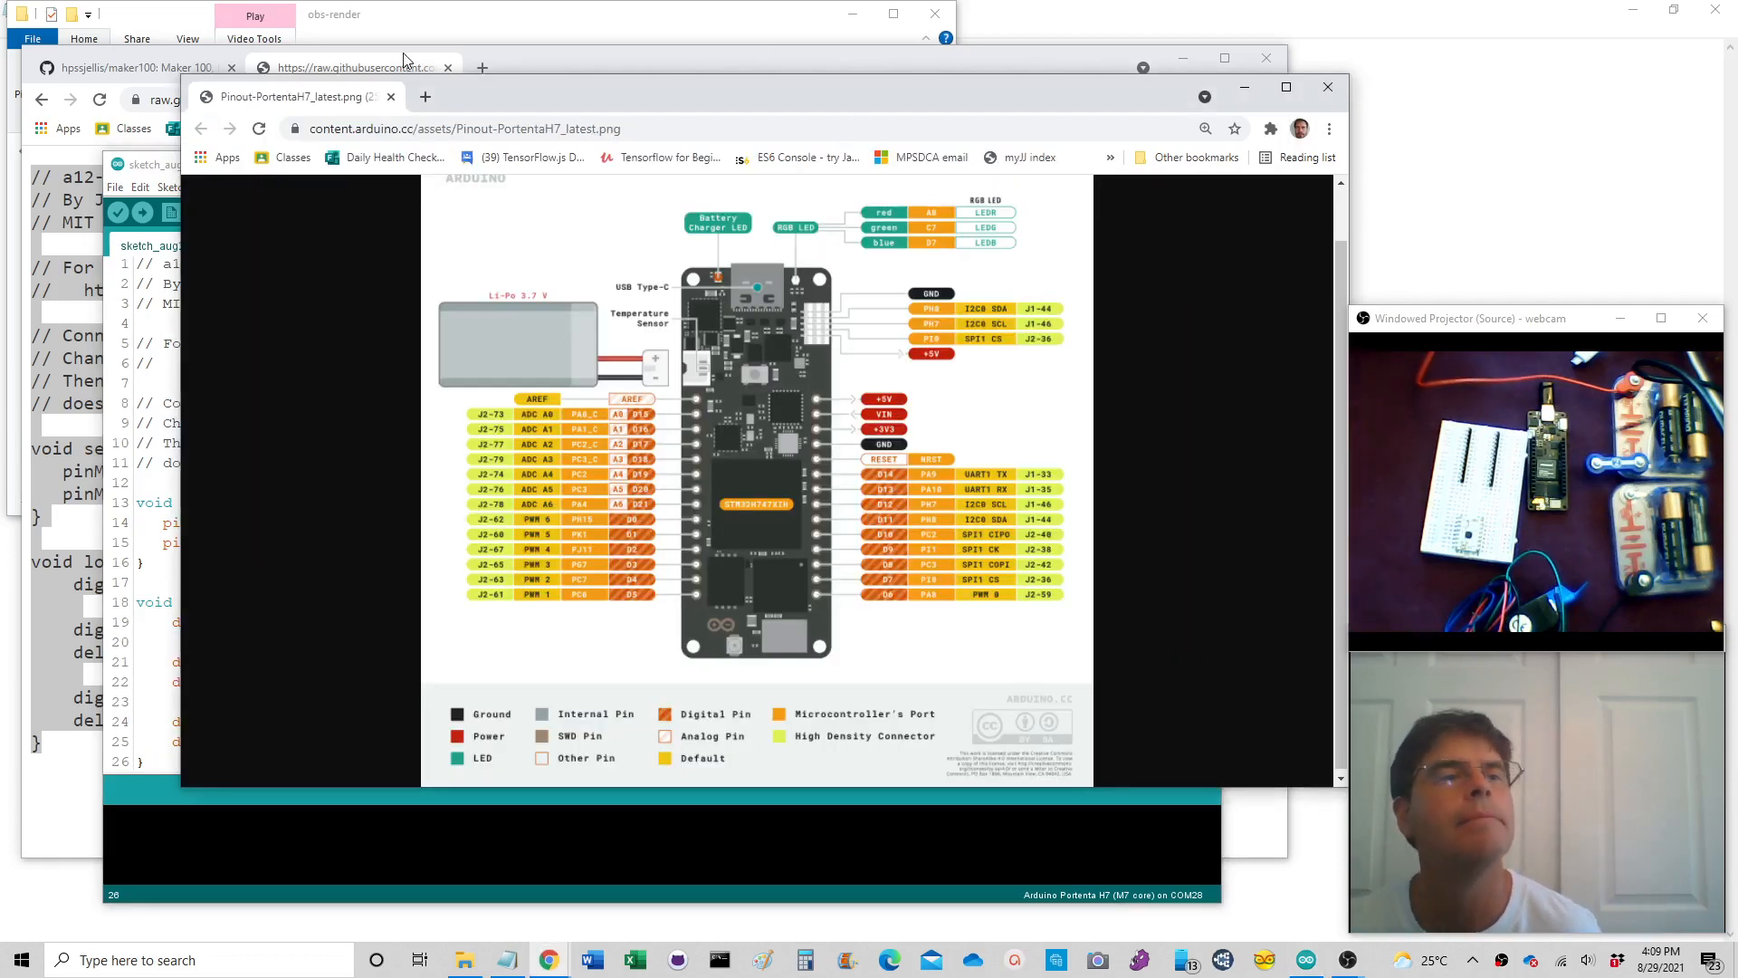
{"action": "left_click", "coordinate": [118, 69]}
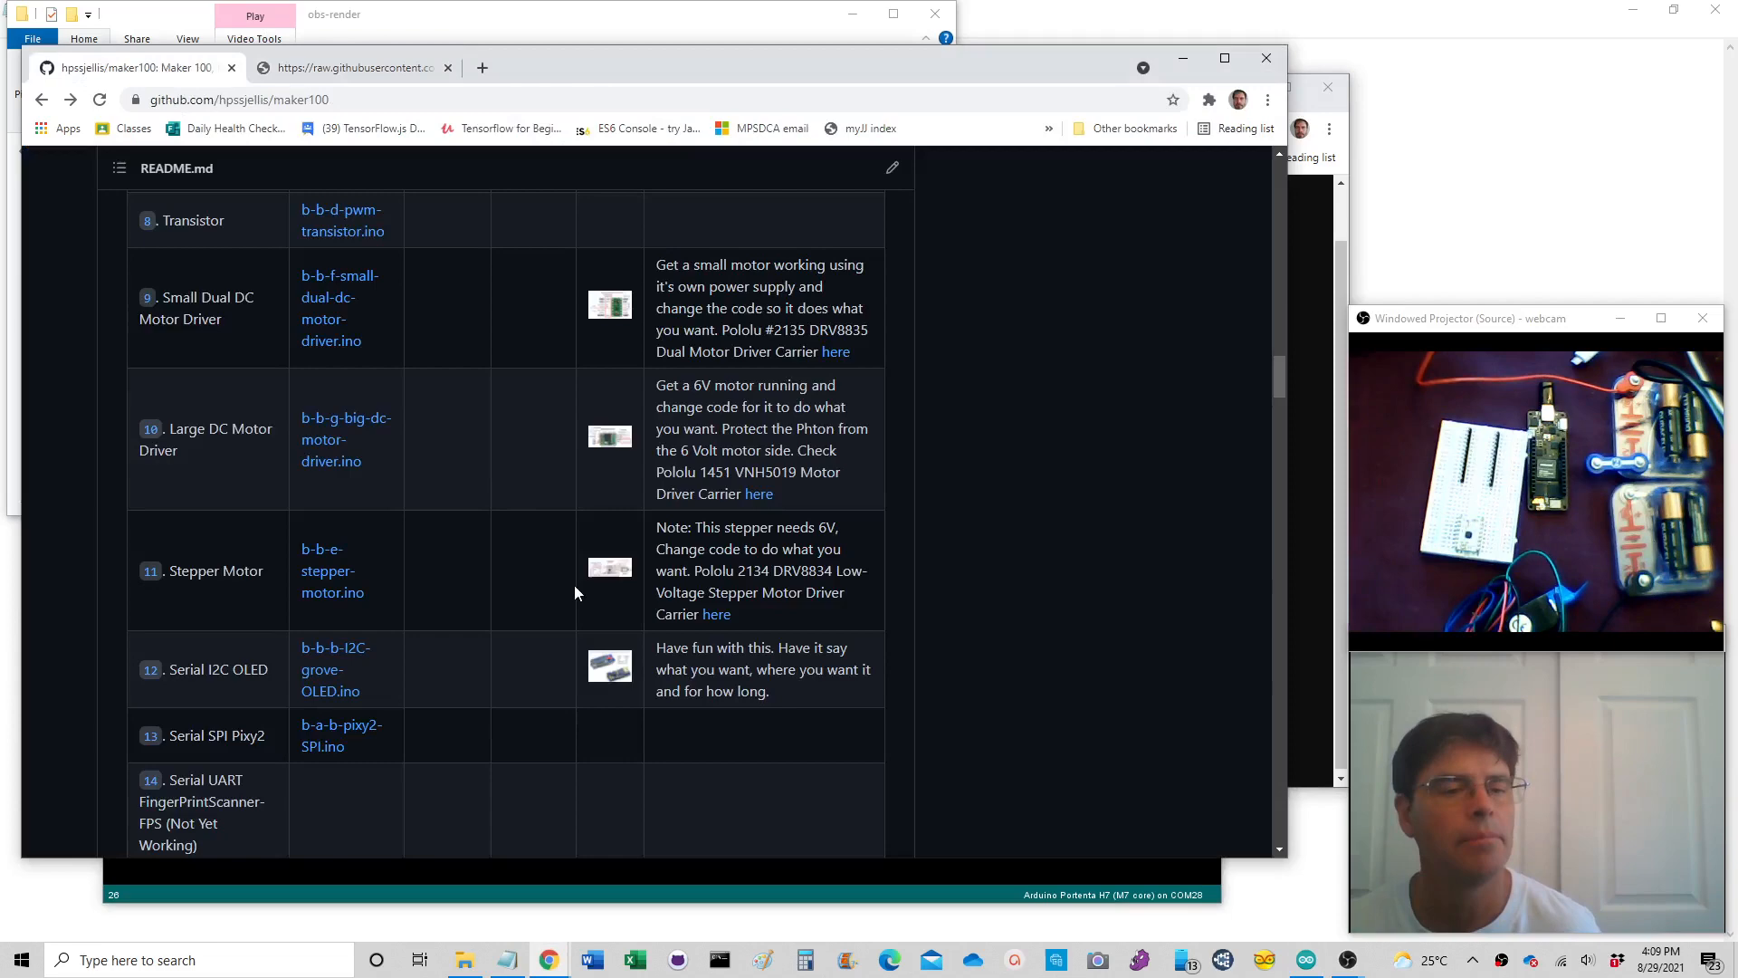
{"action": "mouse_move", "coordinate": [659, 592]}
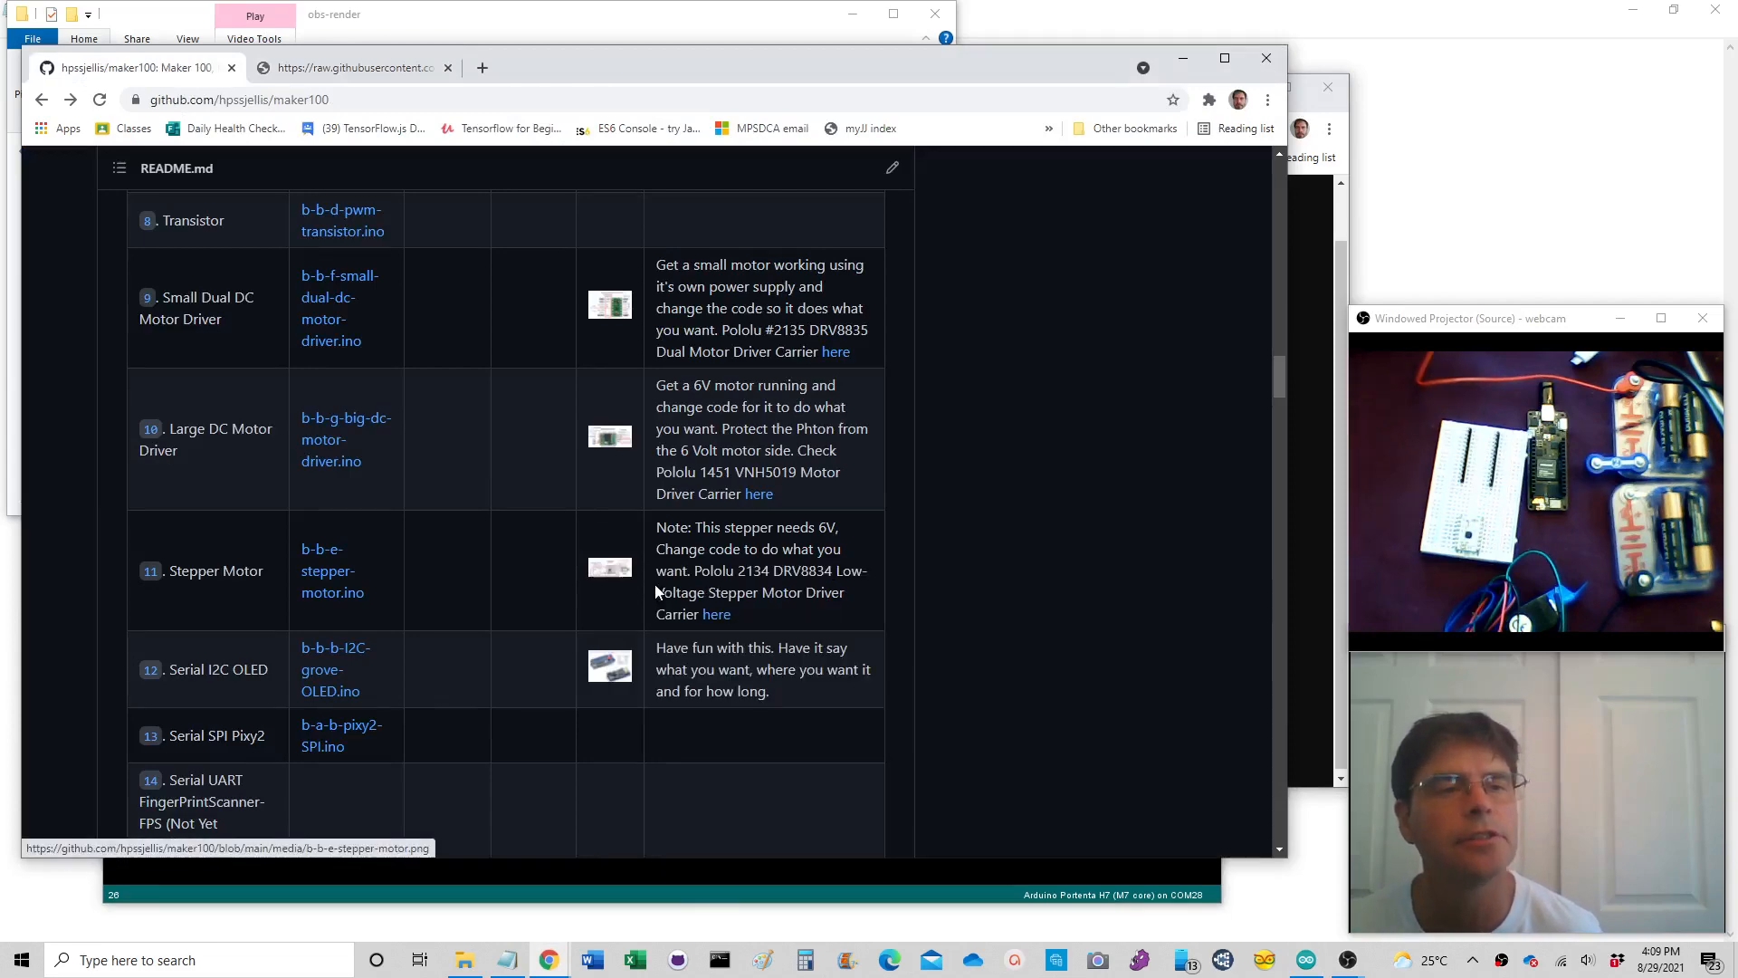
- Show the full b-b-e-stepper-motor.png diagram: D3 to STEP, D2 to DIR on the Pololu 8834
{"action": "left_click", "coordinate": [608, 568]}
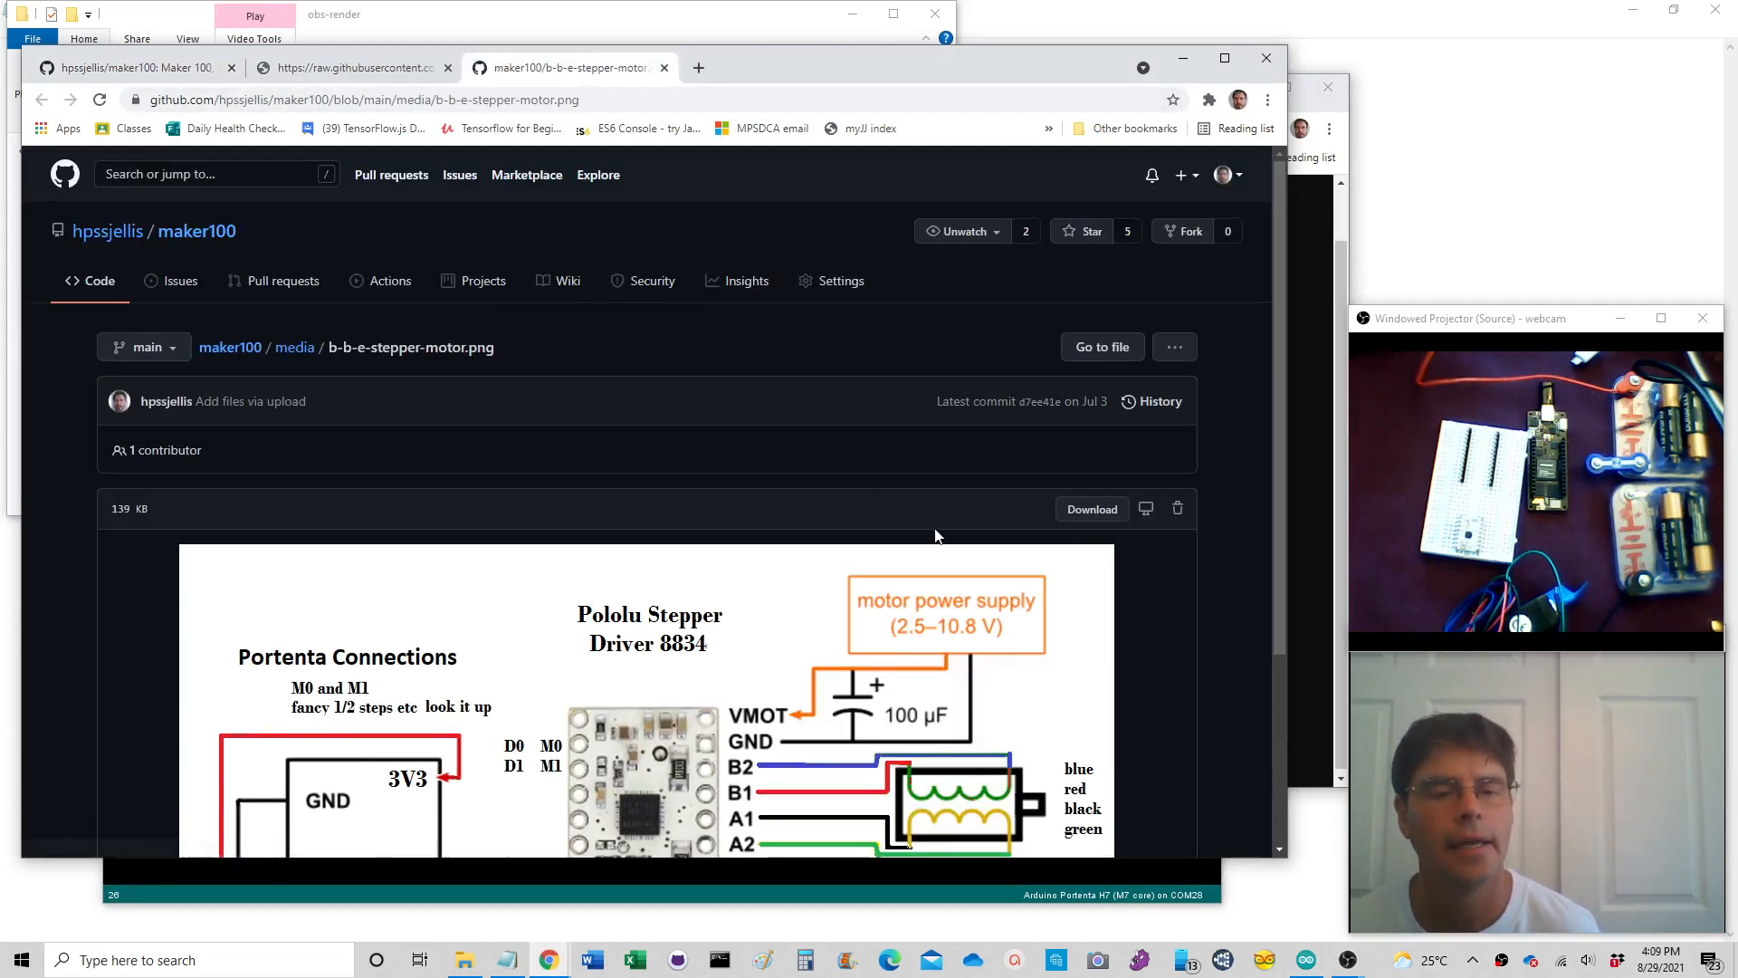
{"action": "scroll", "scroll_direction": "down", "scroll_amount": 3}
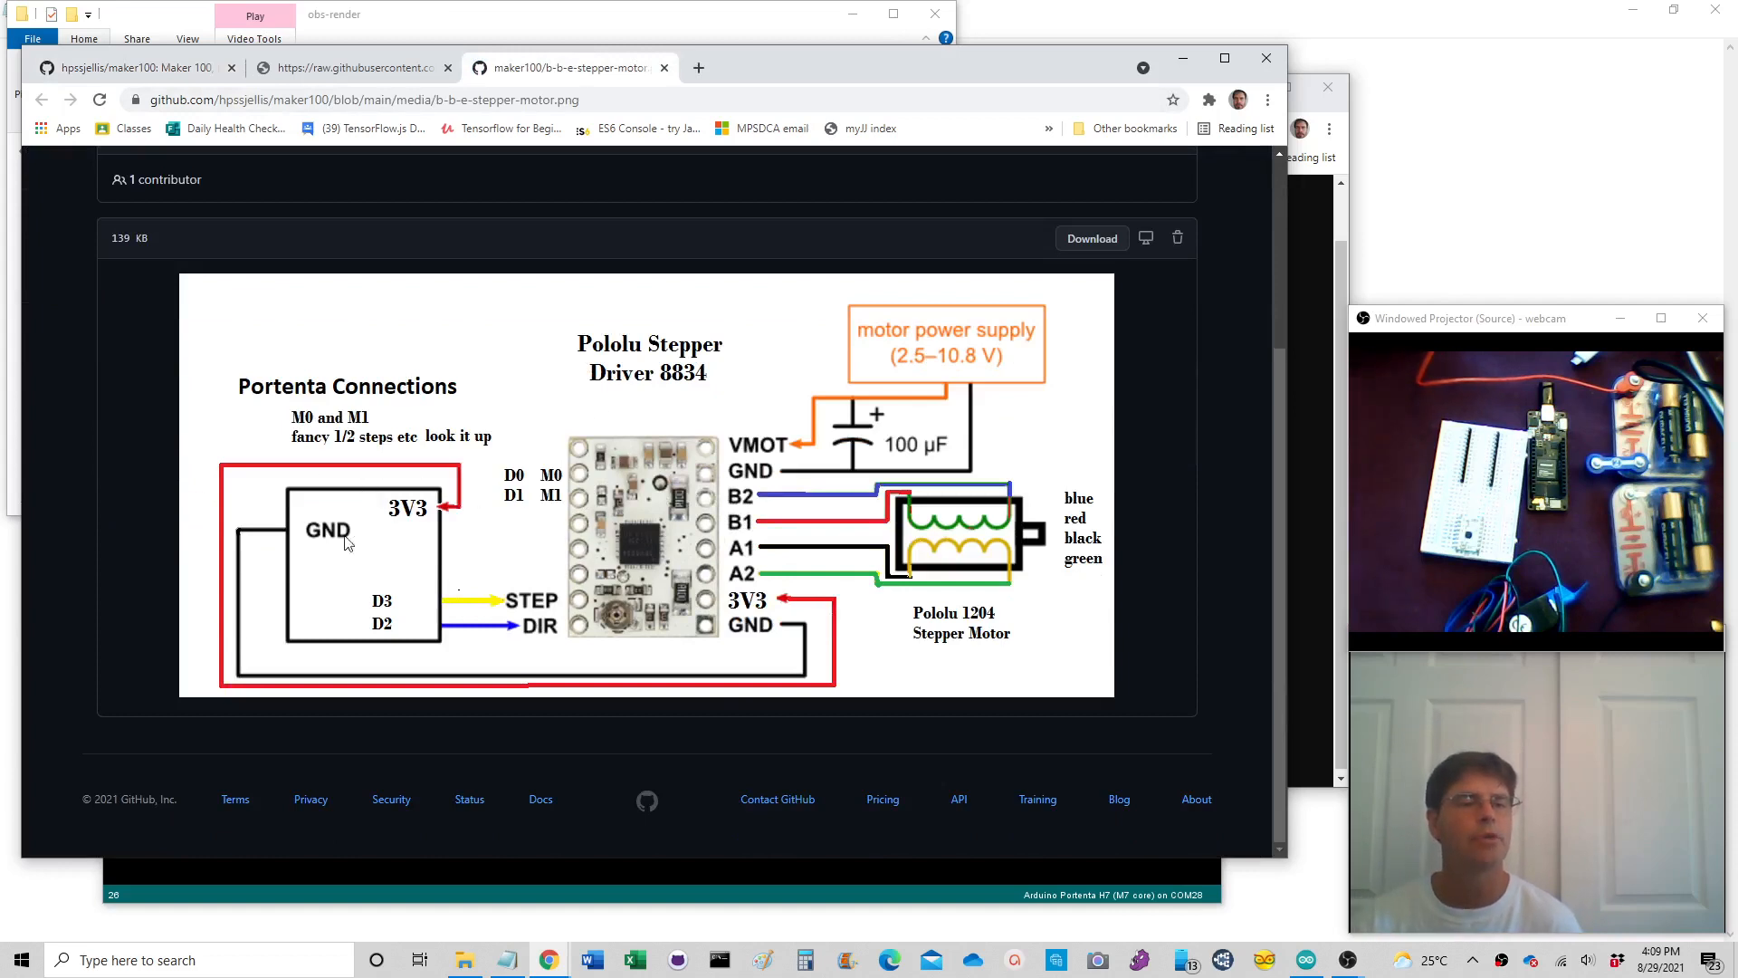
{"action": "mouse_move", "coordinate": [540, 629]}
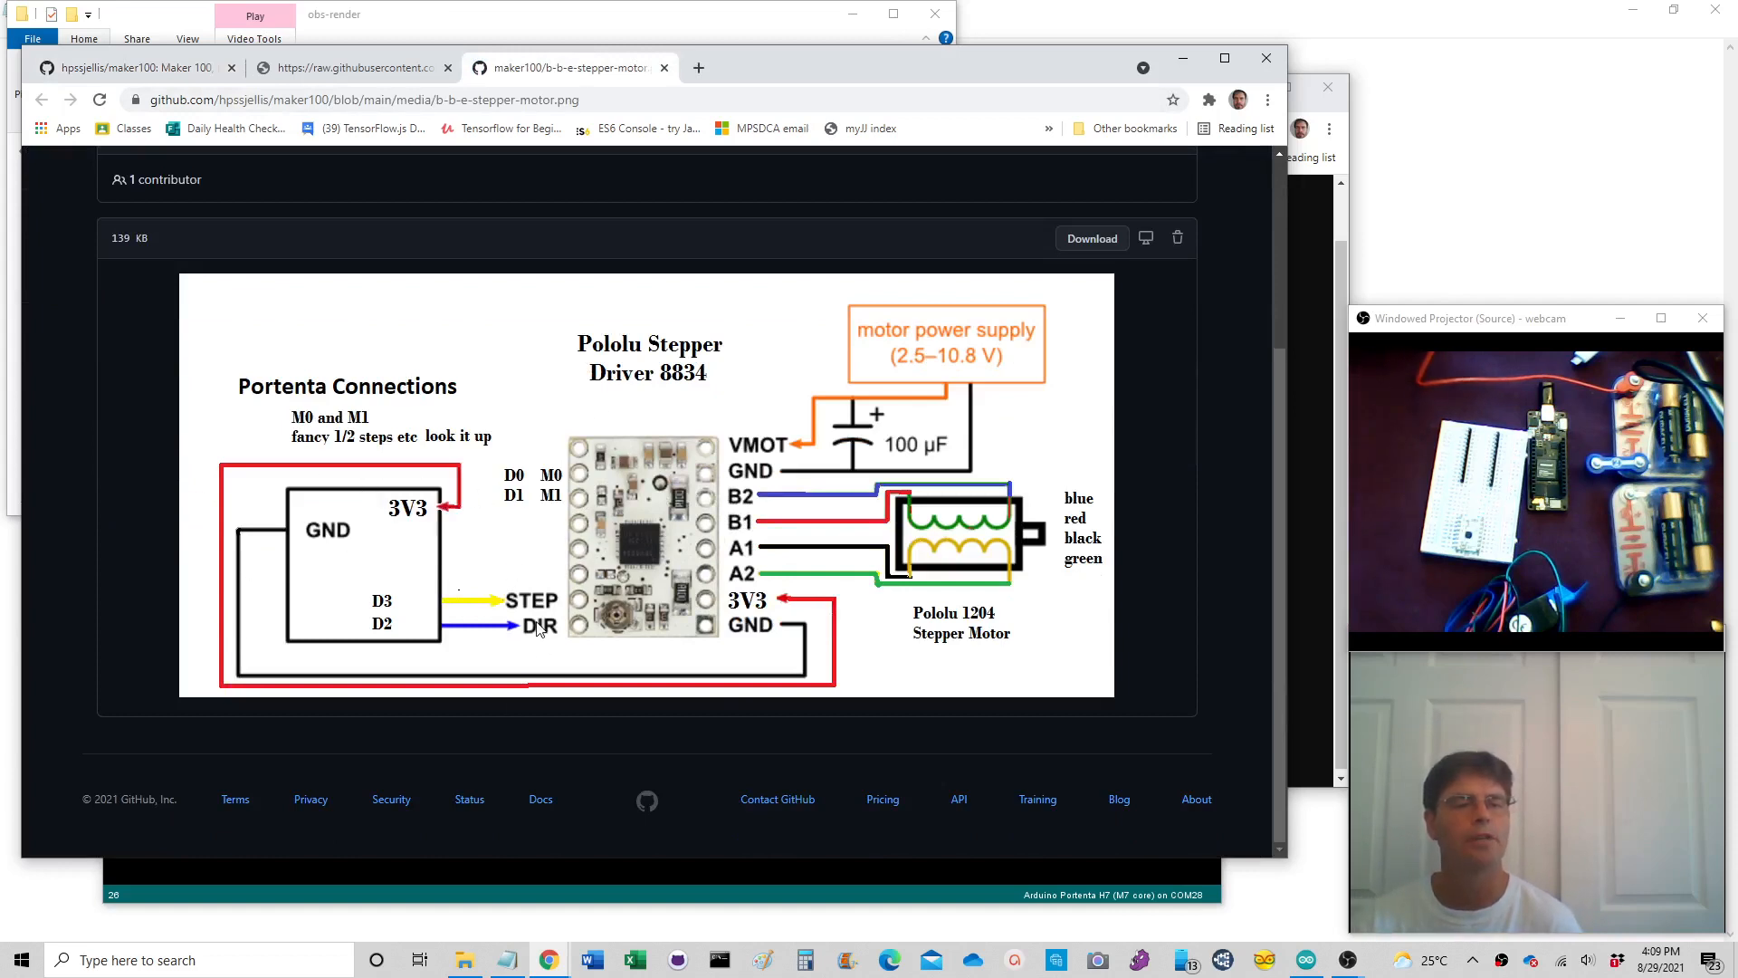
{"action": "mouse_move", "coordinate": [786, 421]}
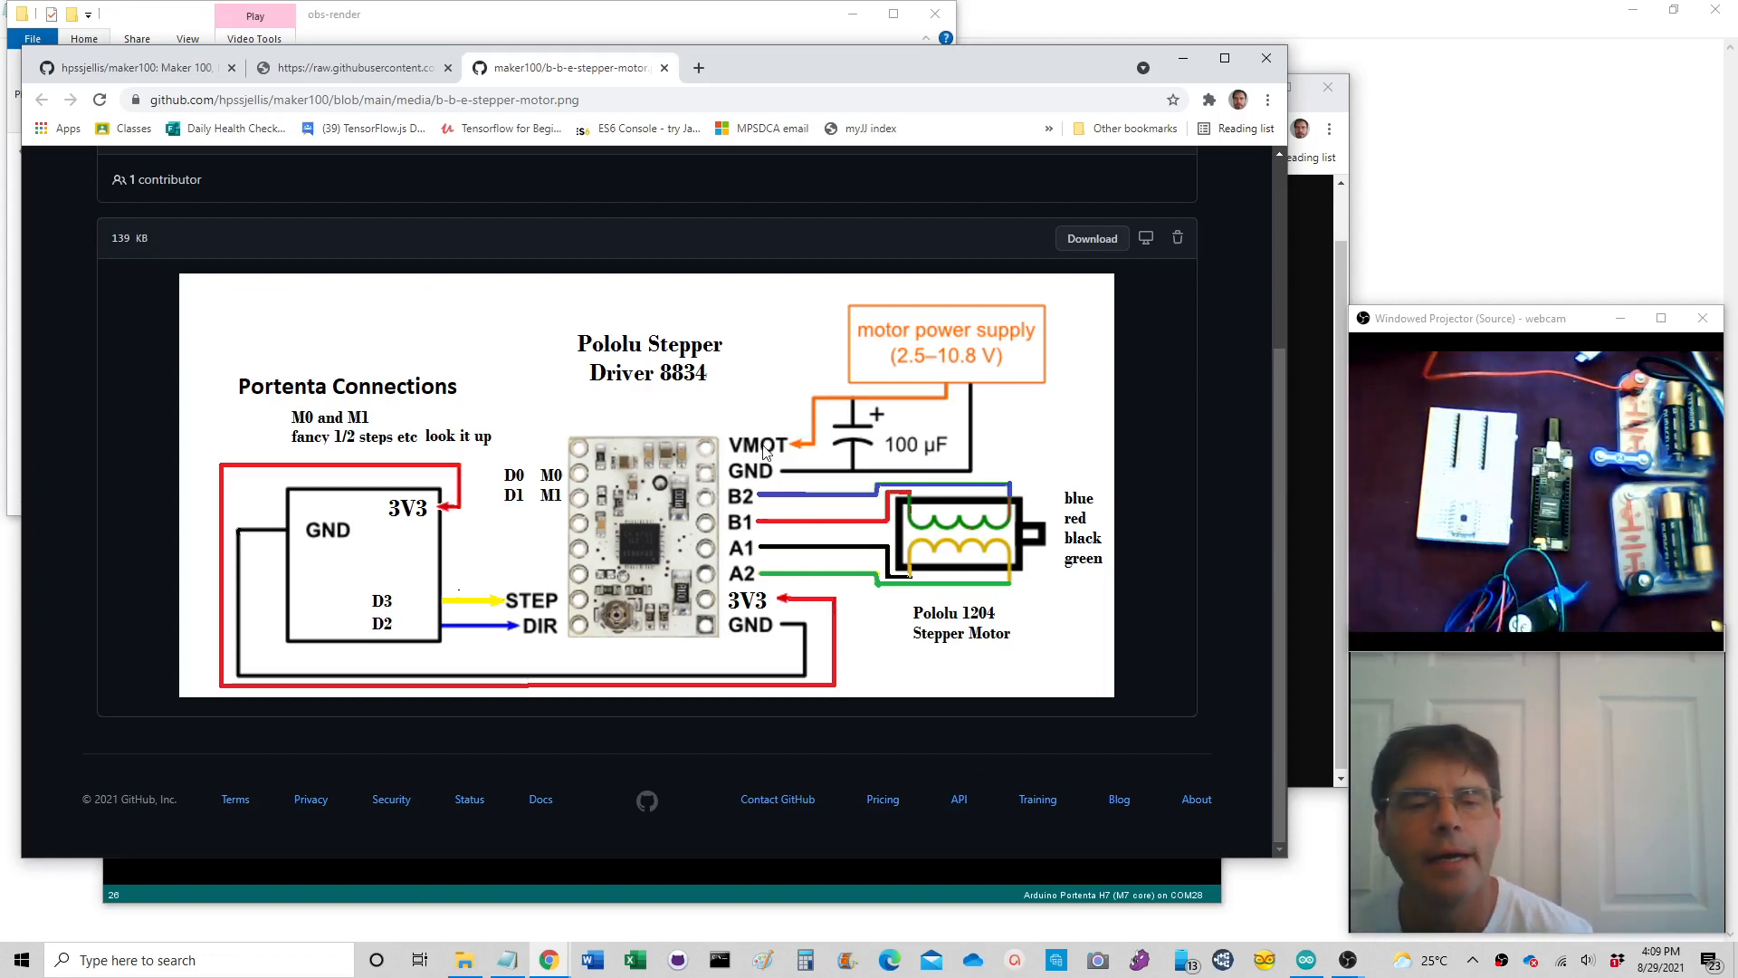
{"action": "mouse_move", "coordinate": [764, 463]}
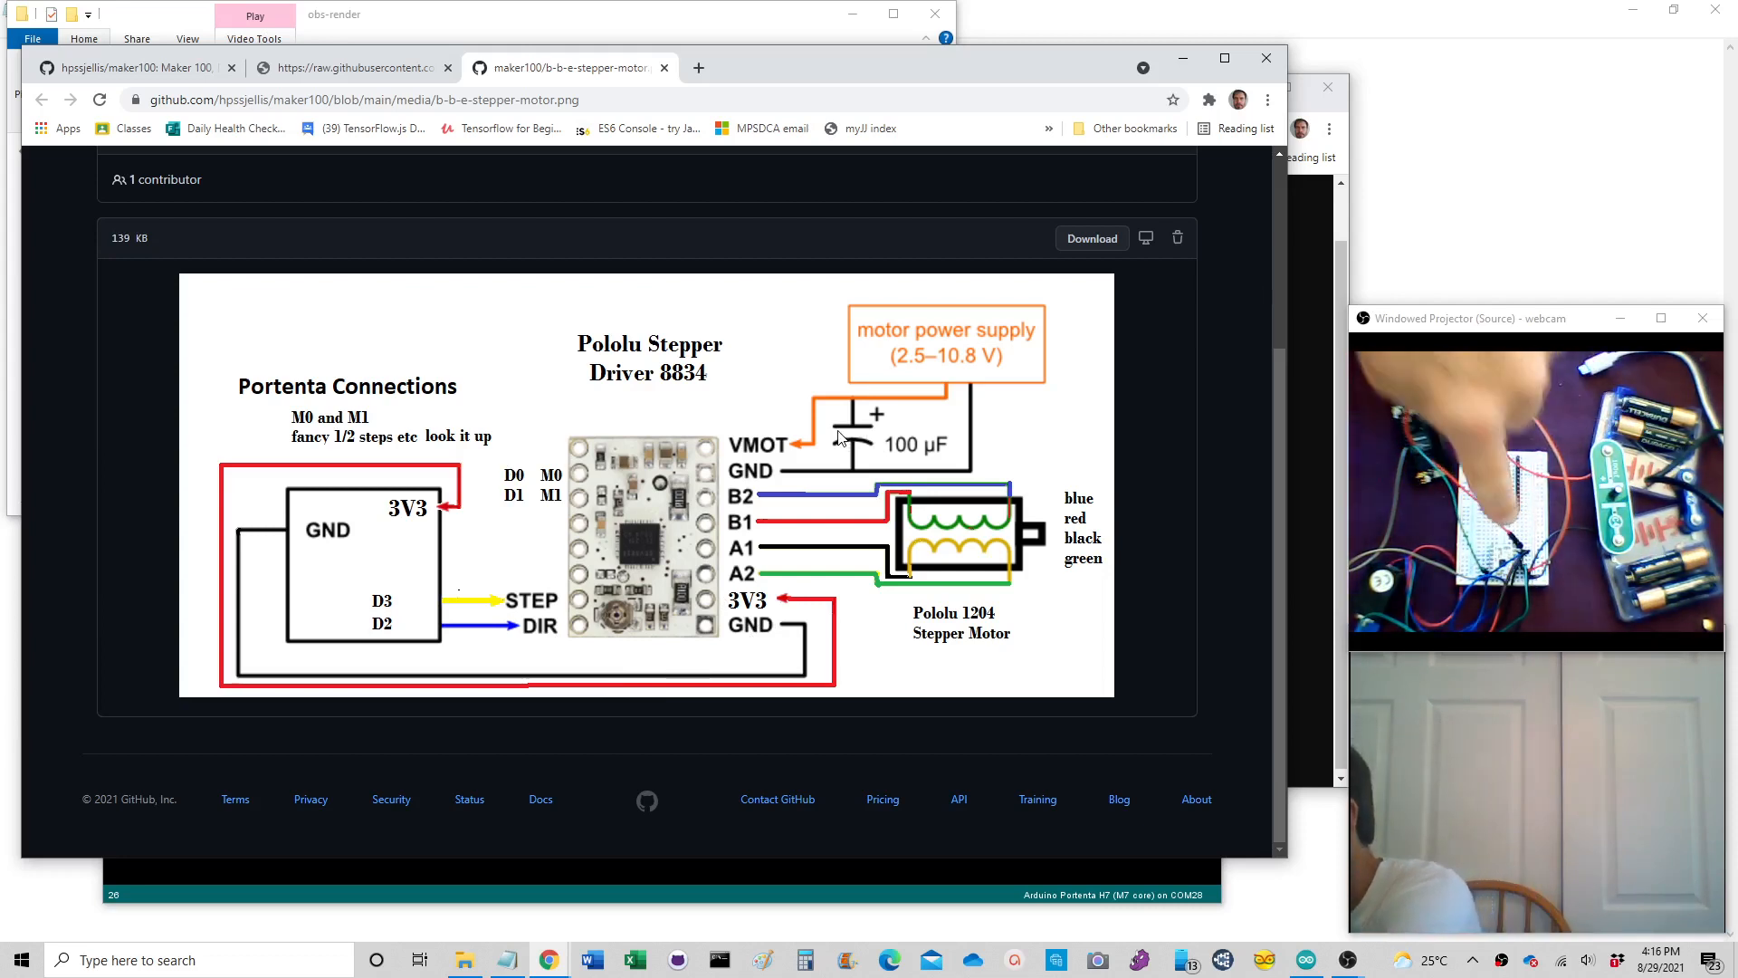
{"action": "mouse_move", "coordinate": [782, 534]}
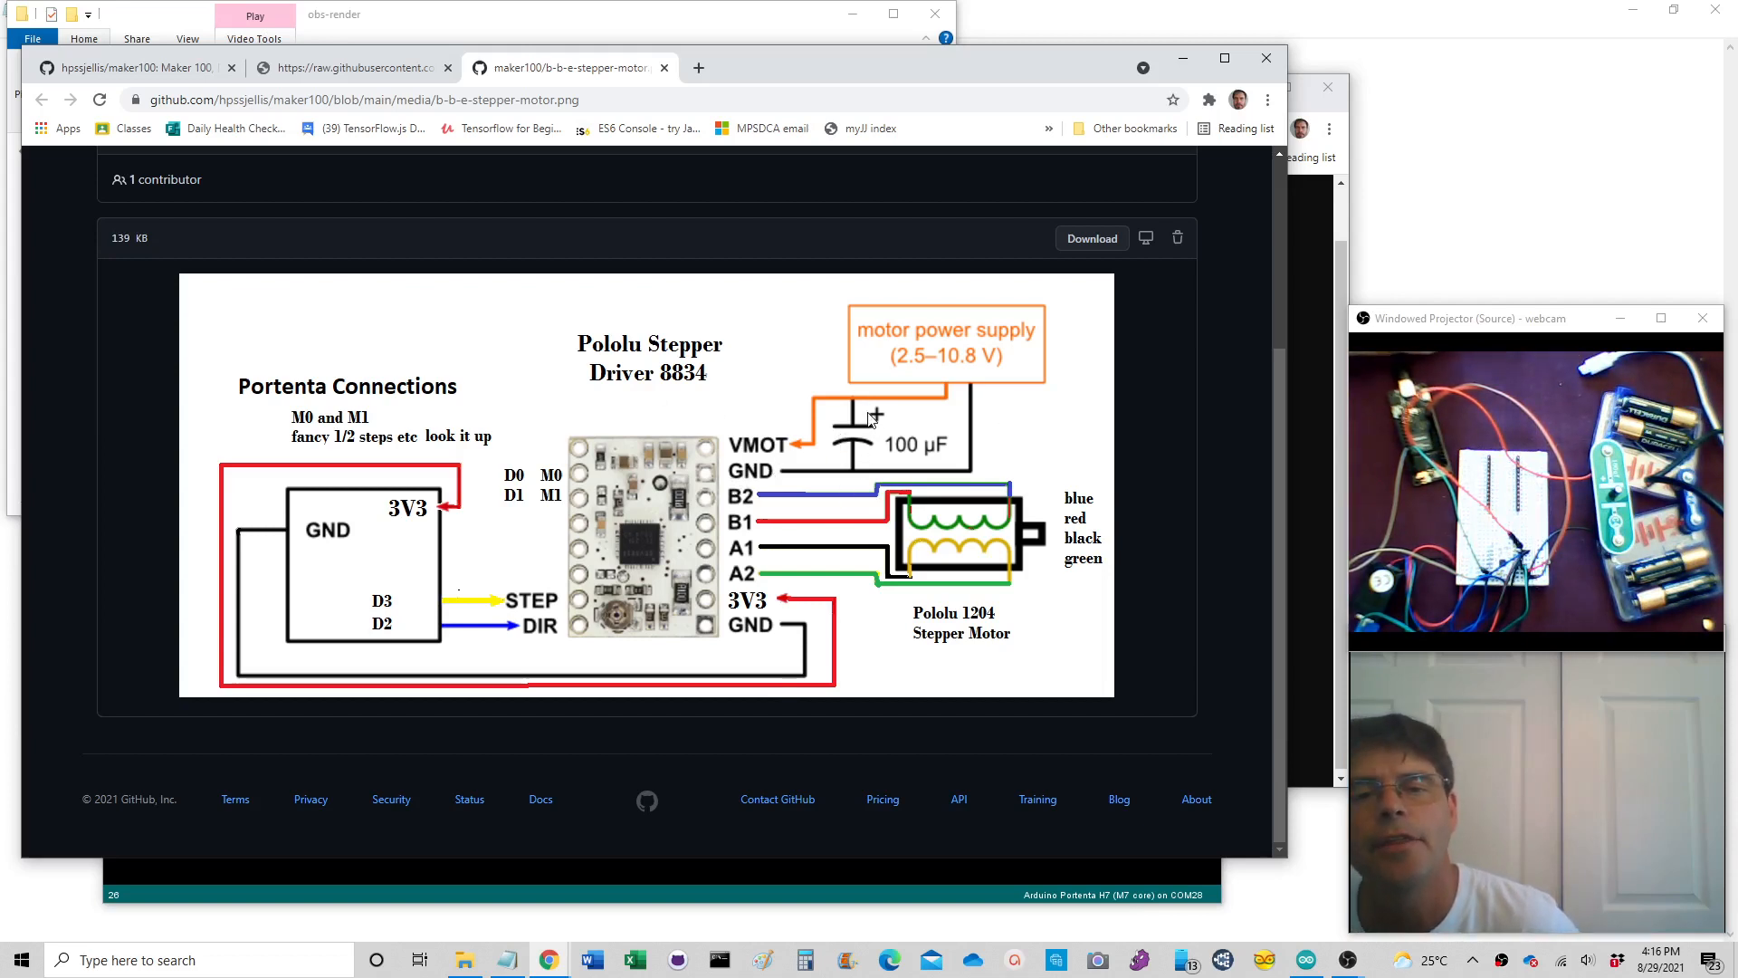
{"action": "mouse_move", "coordinate": [887, 420]}
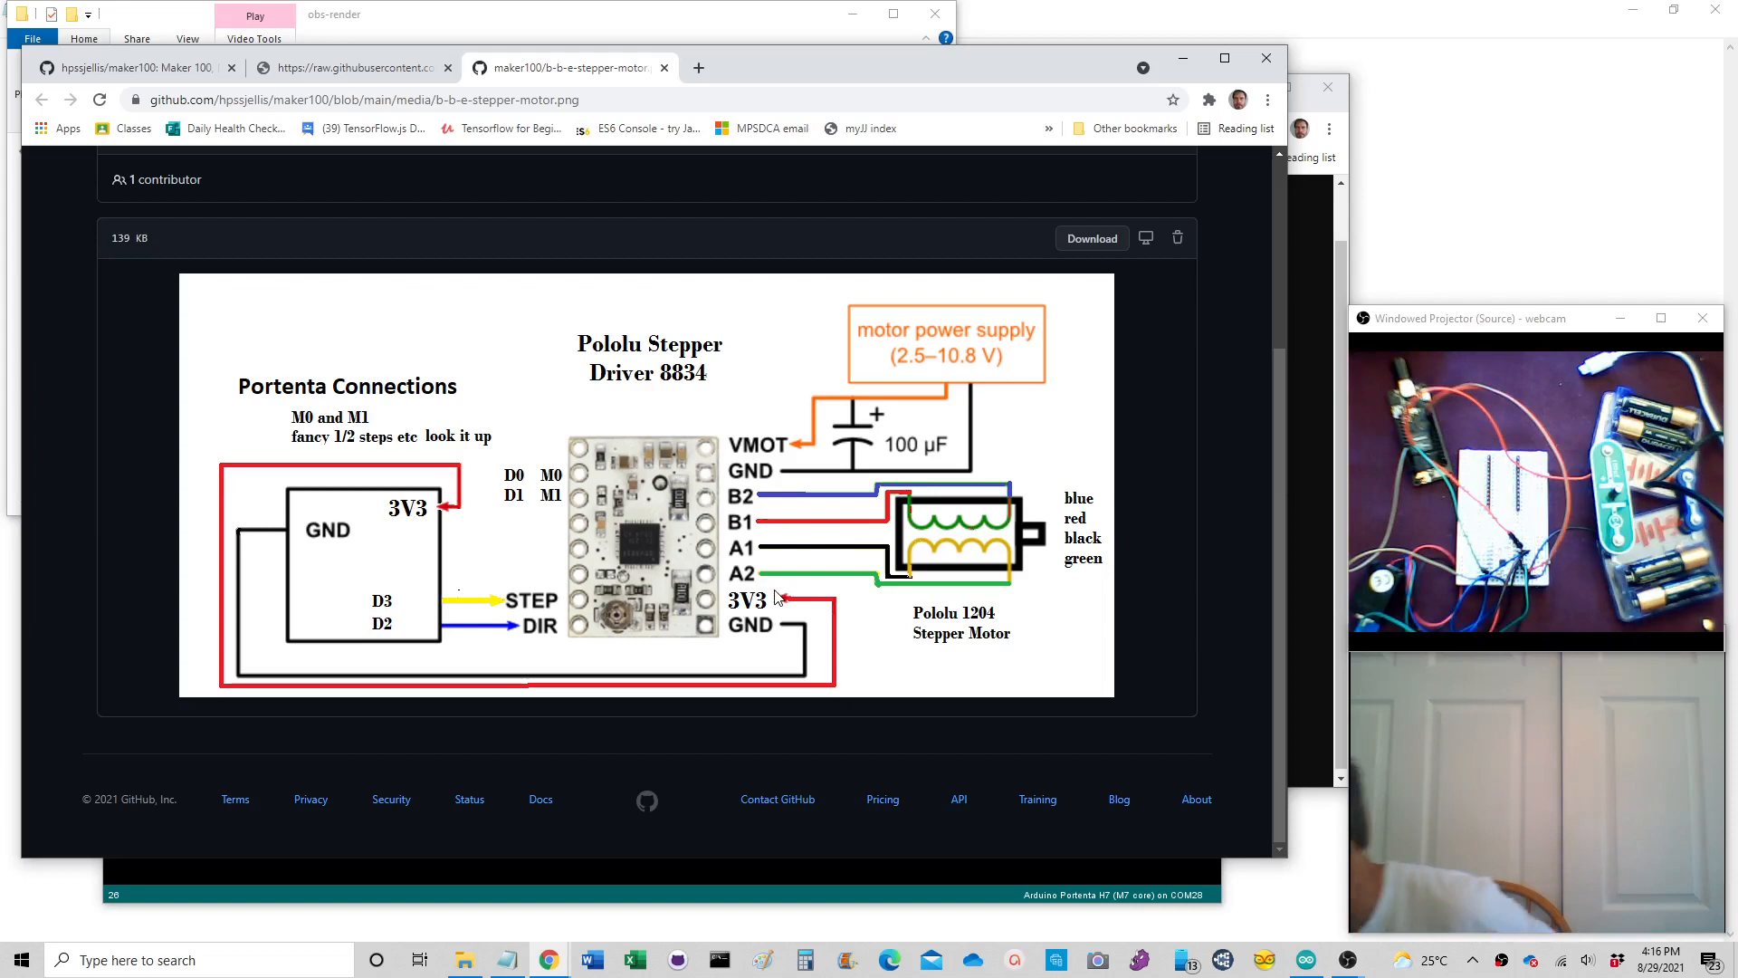
{"action": "mouse_move", "coordinate": [728, 630]}
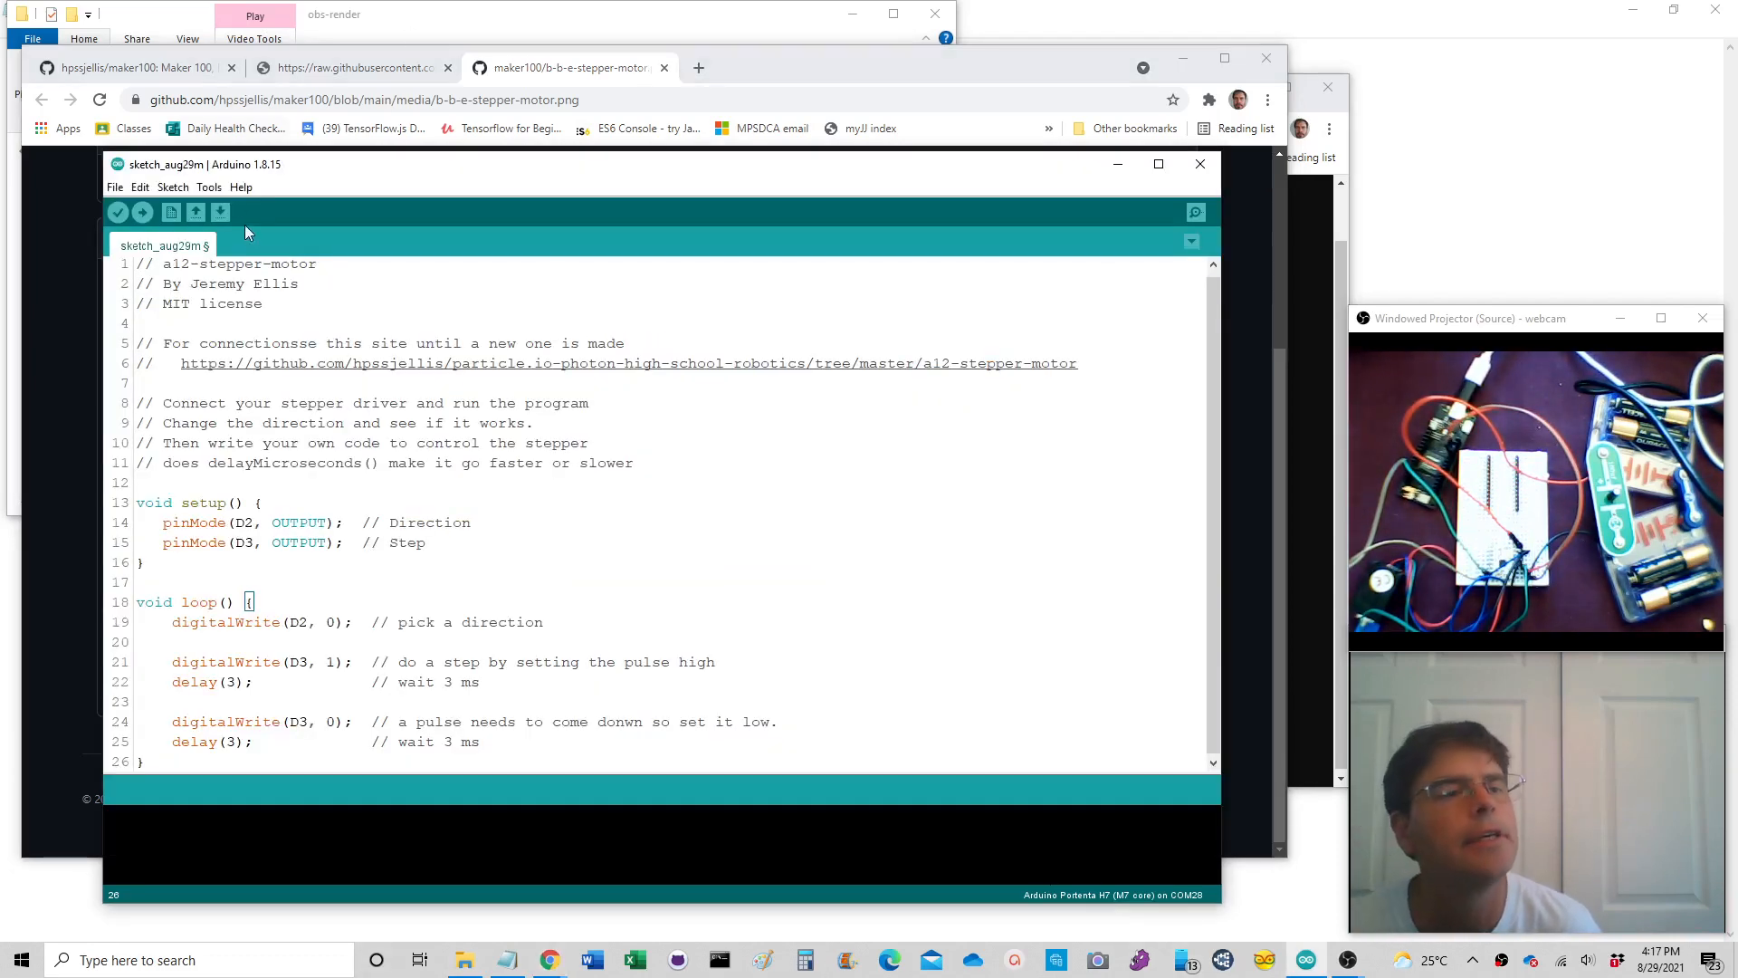
- Upload the a12-stepper-motor sketch to the Portenta H7 and begin compiling
{"action": "left_click", "coordinate": [210, 186]}
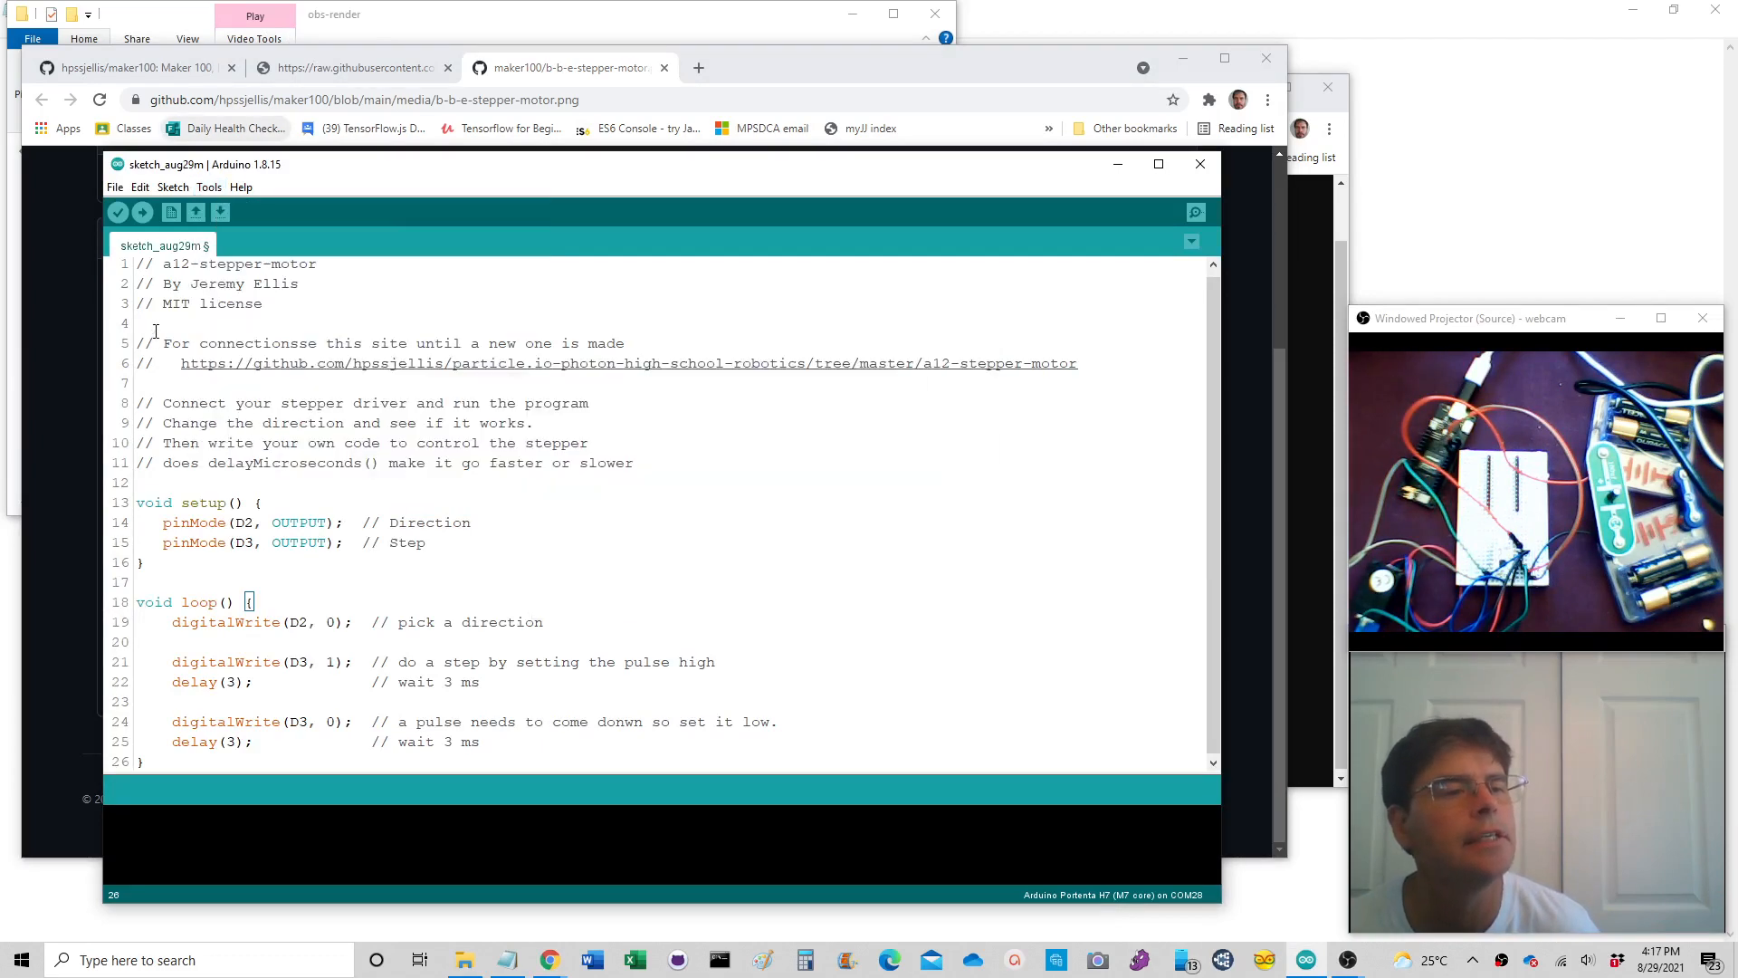
{"action": "left_click", "coordinate": [143, 211]}
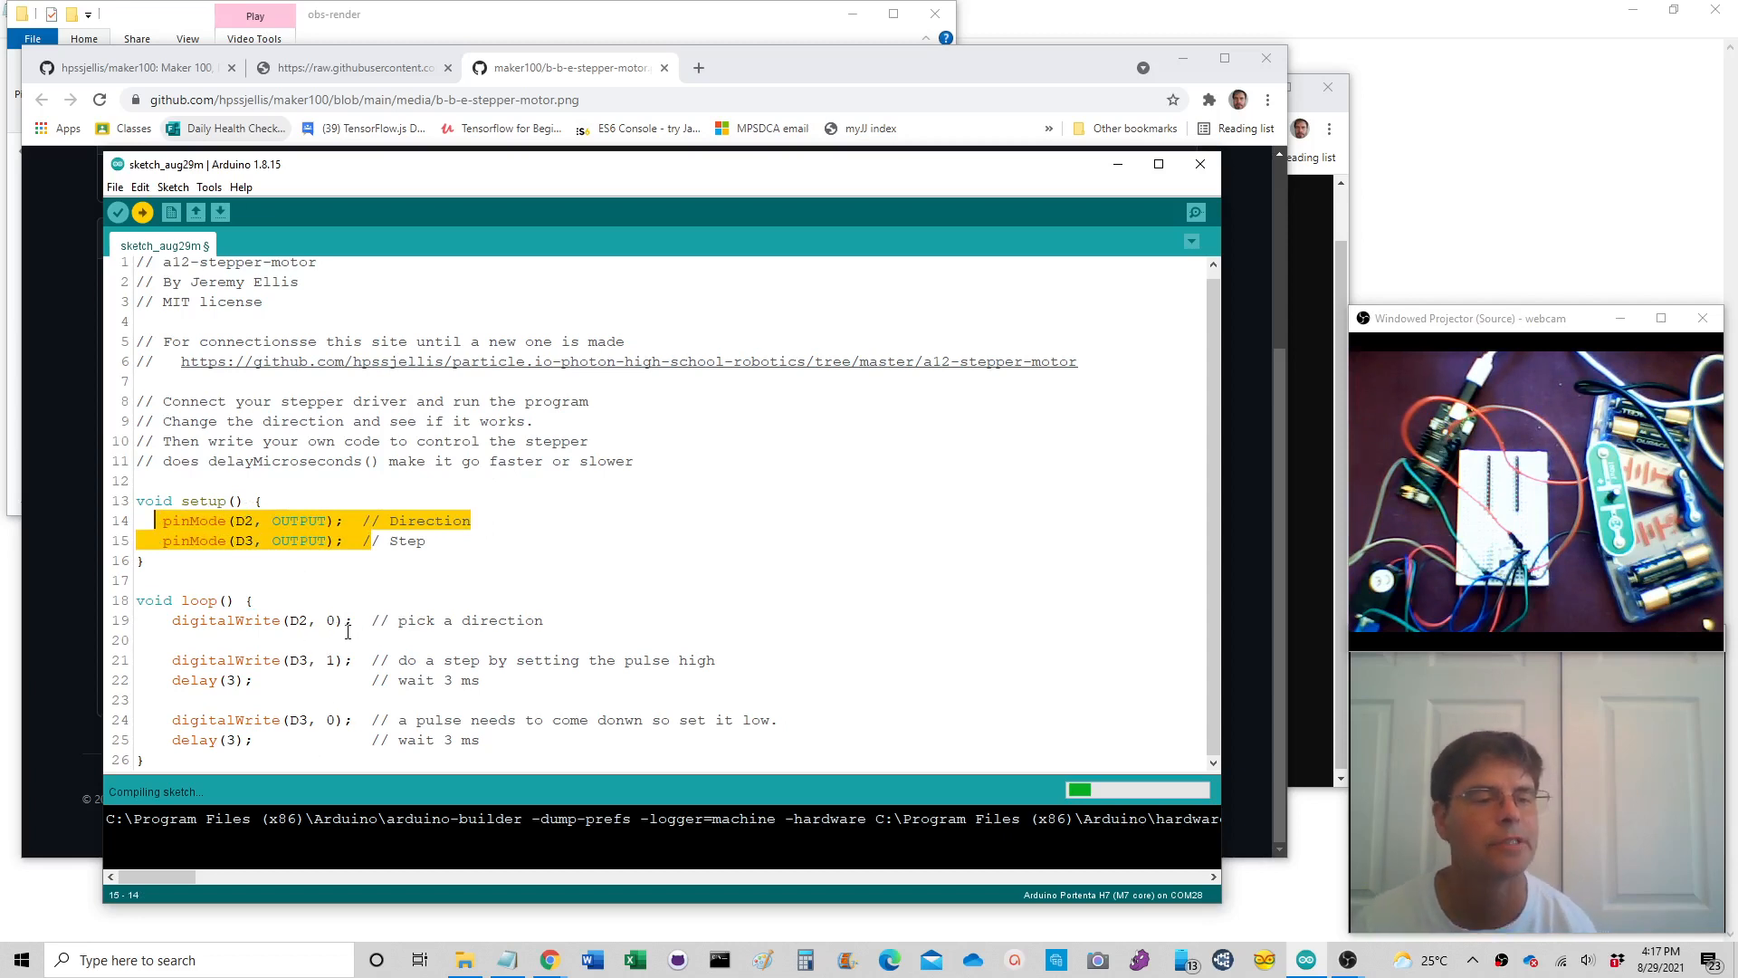
{"action": "left_click", "coordinate": [427, 619]}
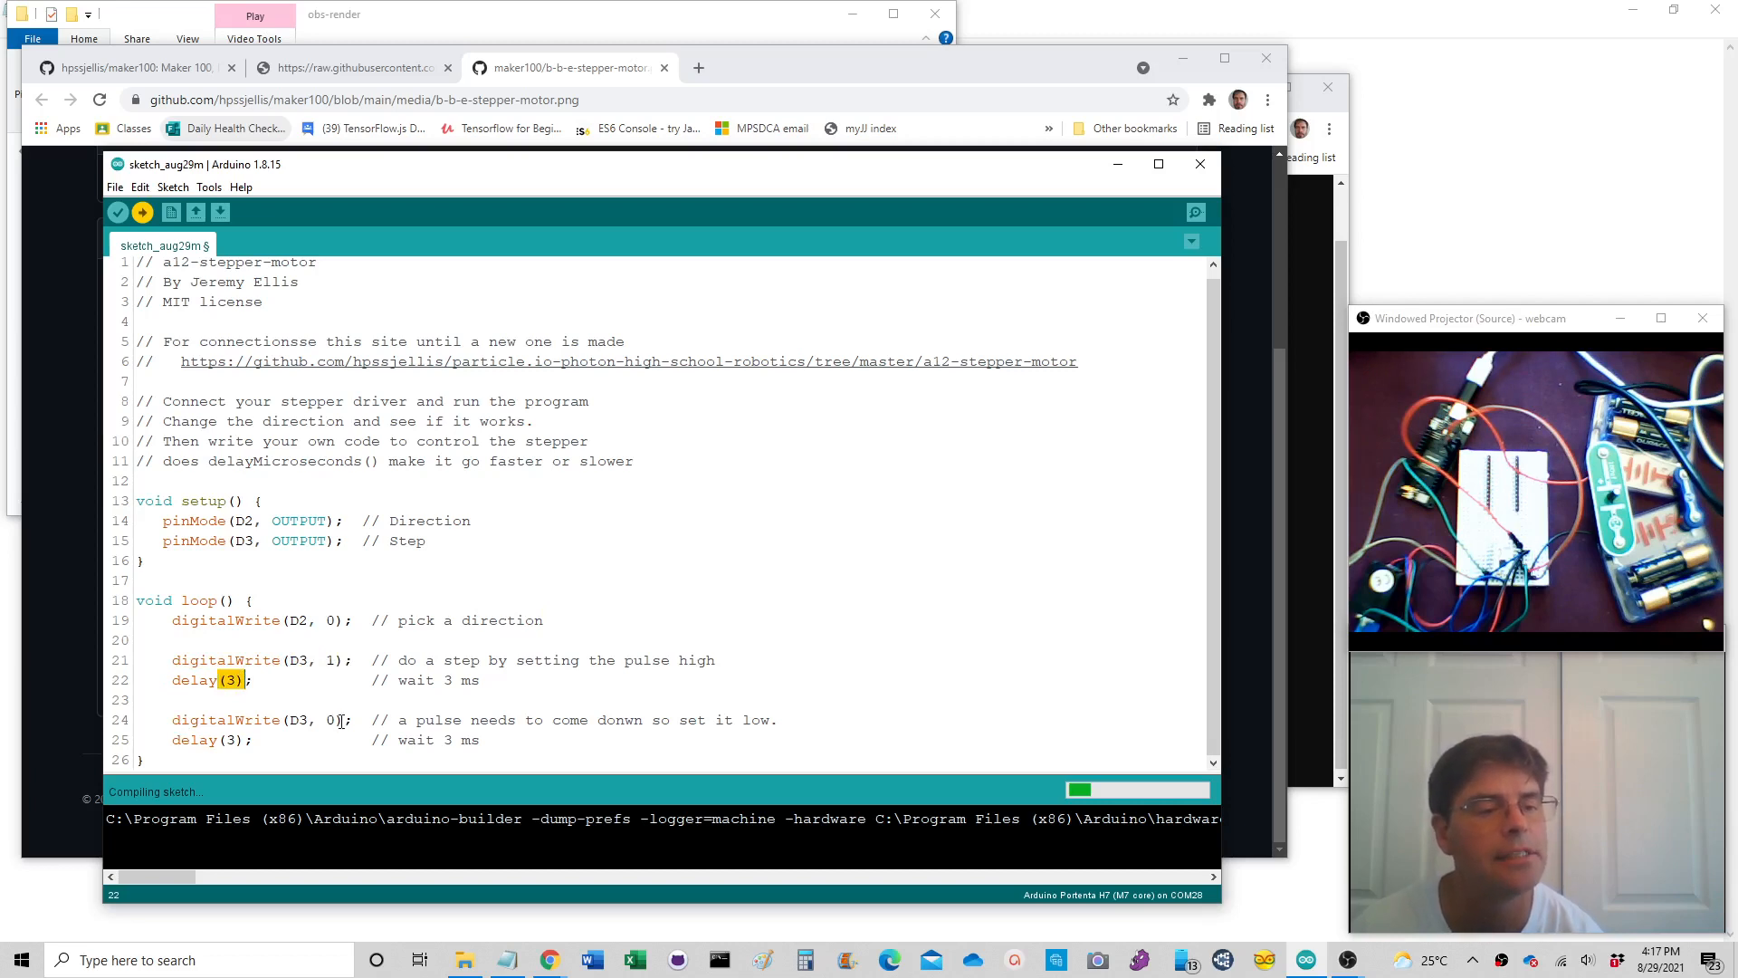
{"action": "double_click", "coordinate": [255, 721]}
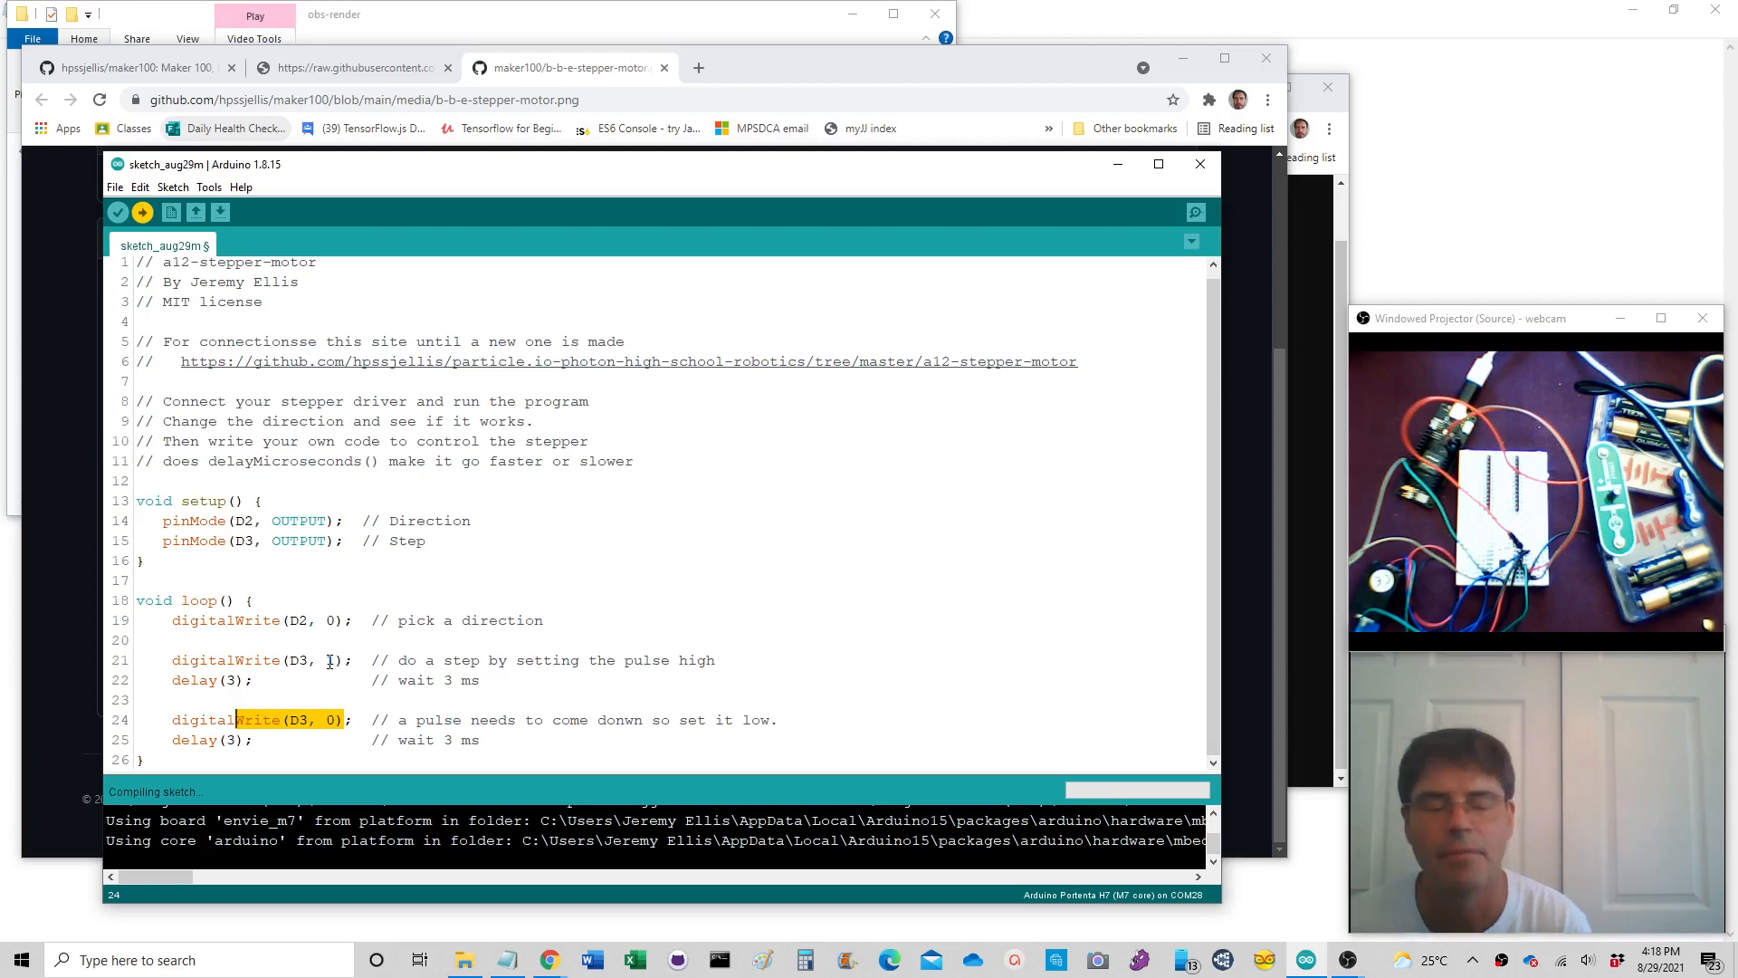
- After 'Done uploading', highlight the step-pulse-high loop lines and the line 19 direction value
{"action": "type", "text": "1"}
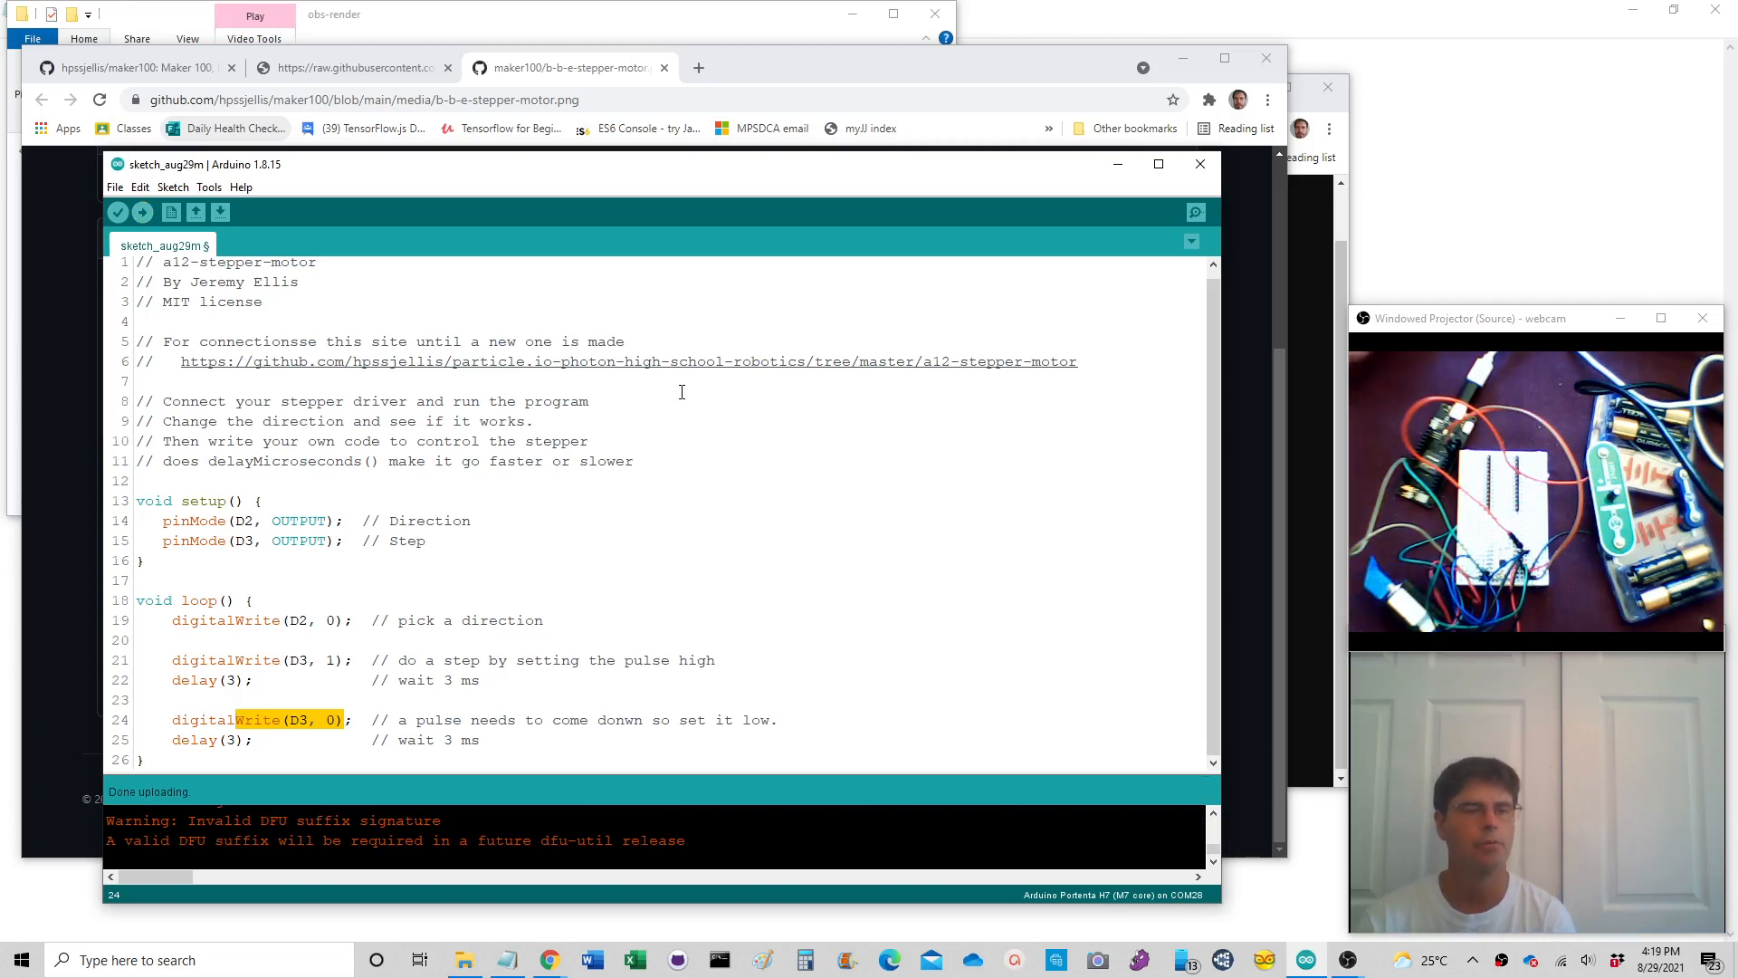
{"action": "left_click", "coordinate": [194, 679]}
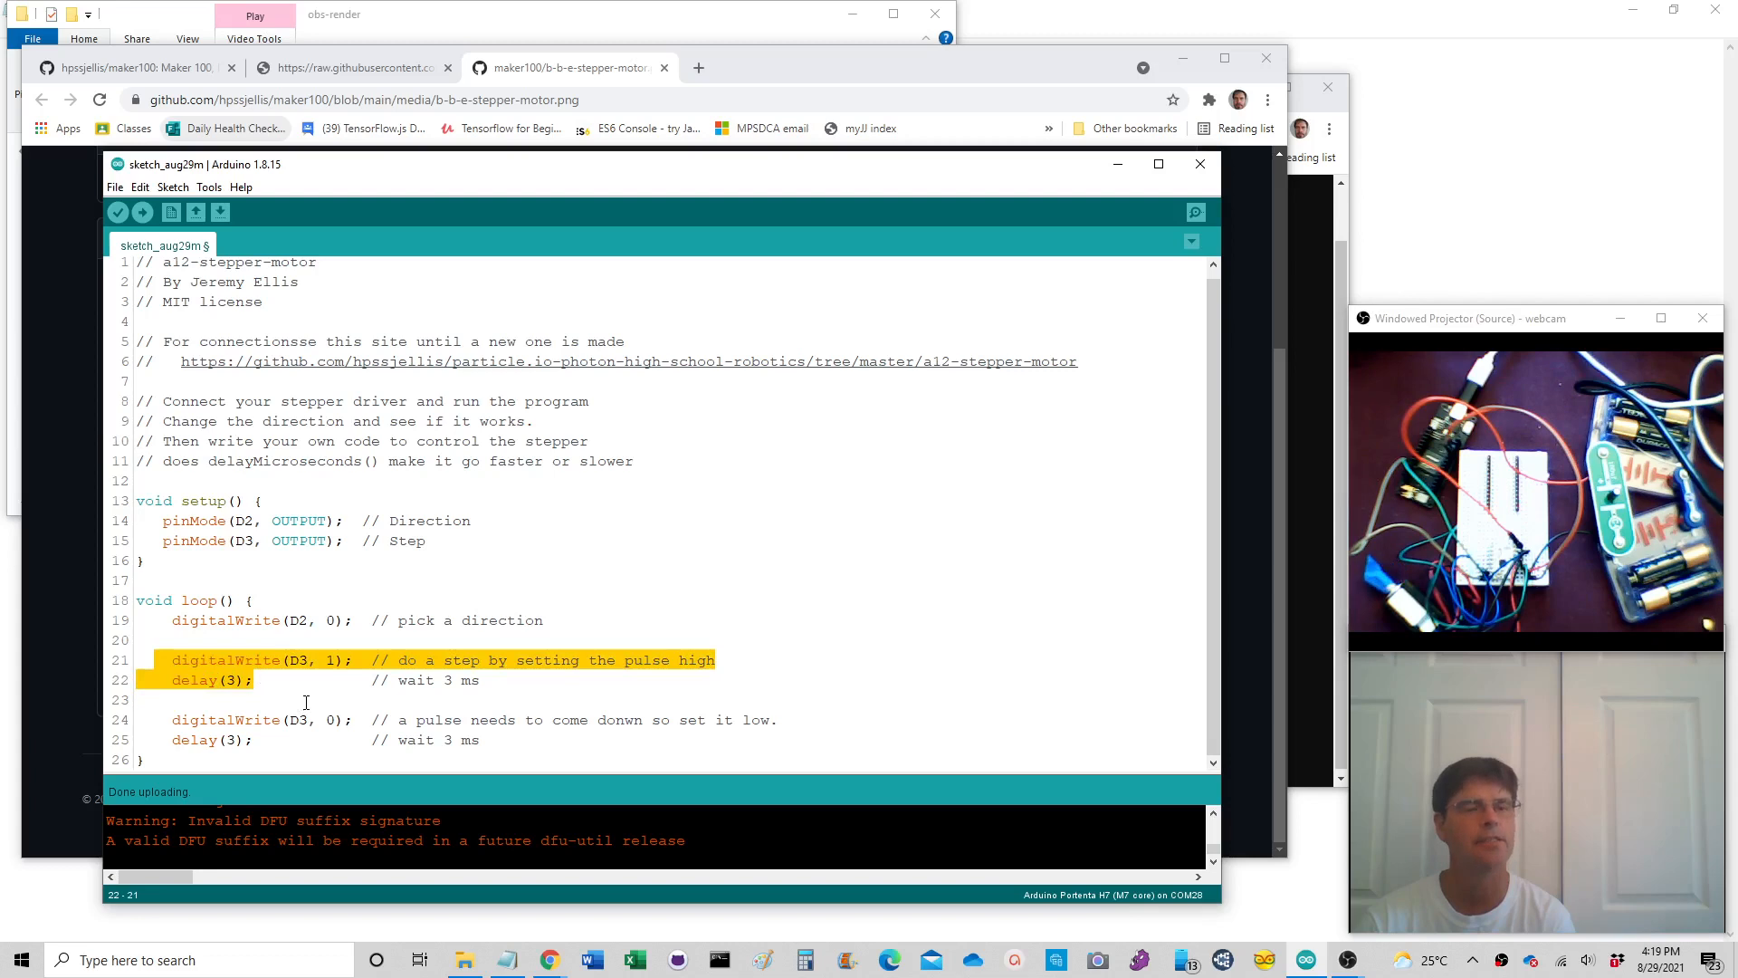
{"action": "left_click", "coordinate": [386, 692]}
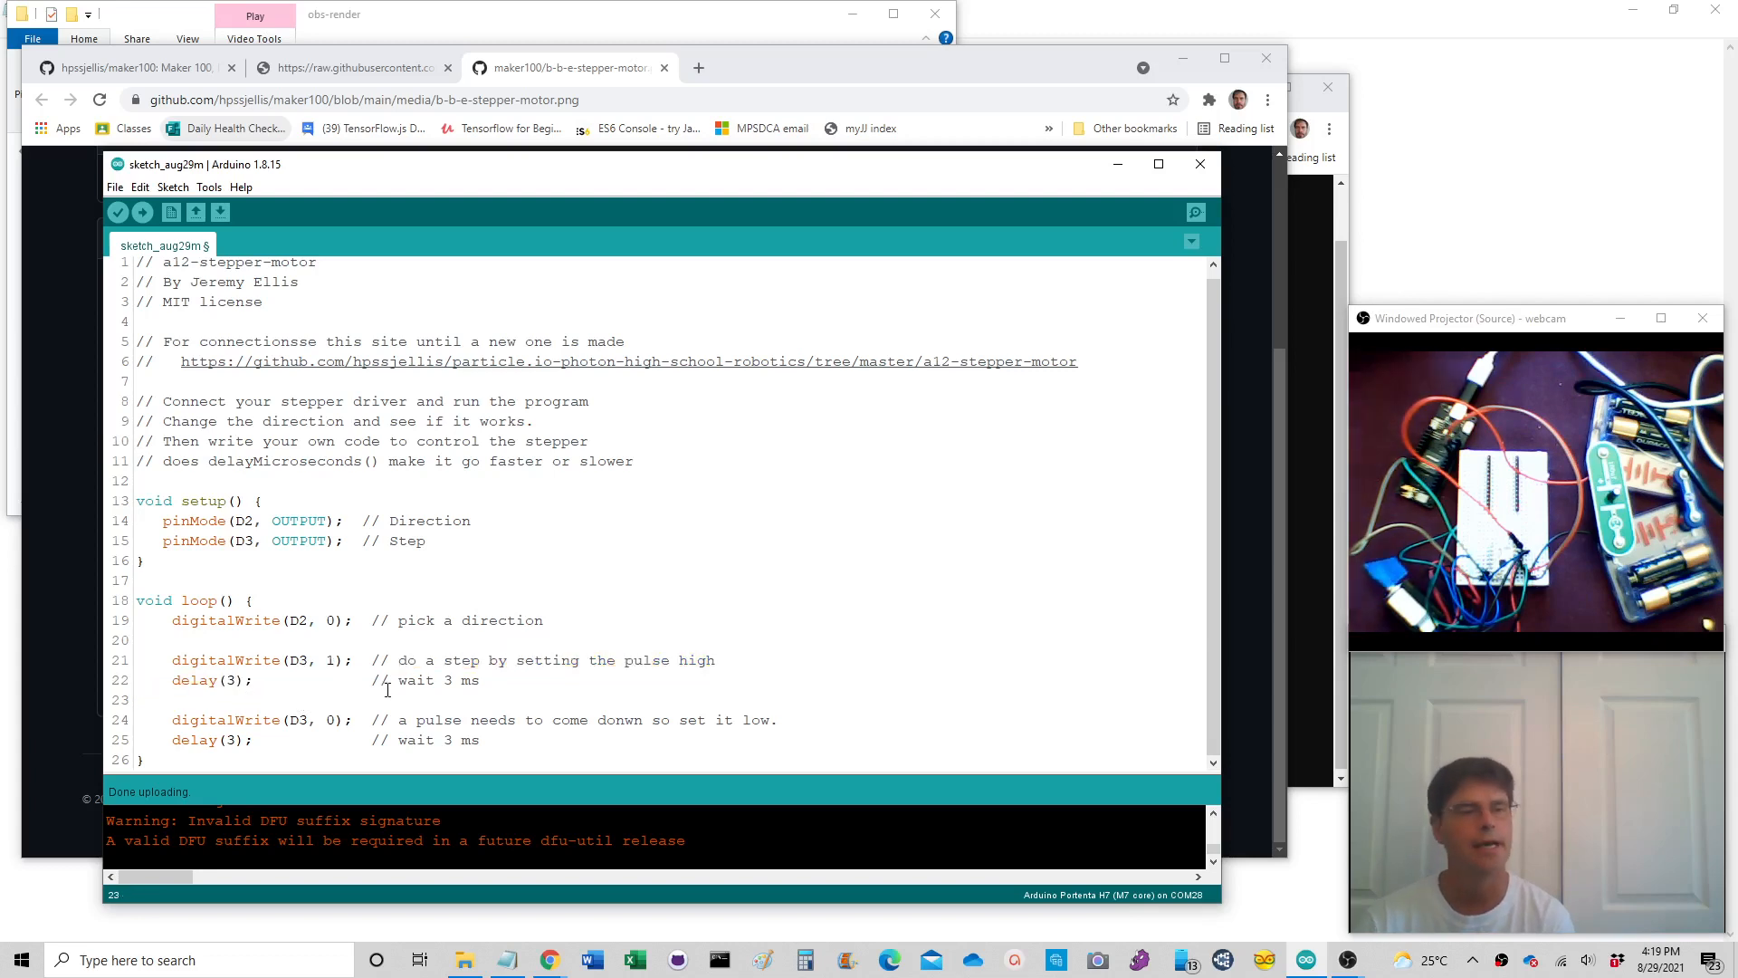
{"action": "left_click", "coordinate": [328, 619]}
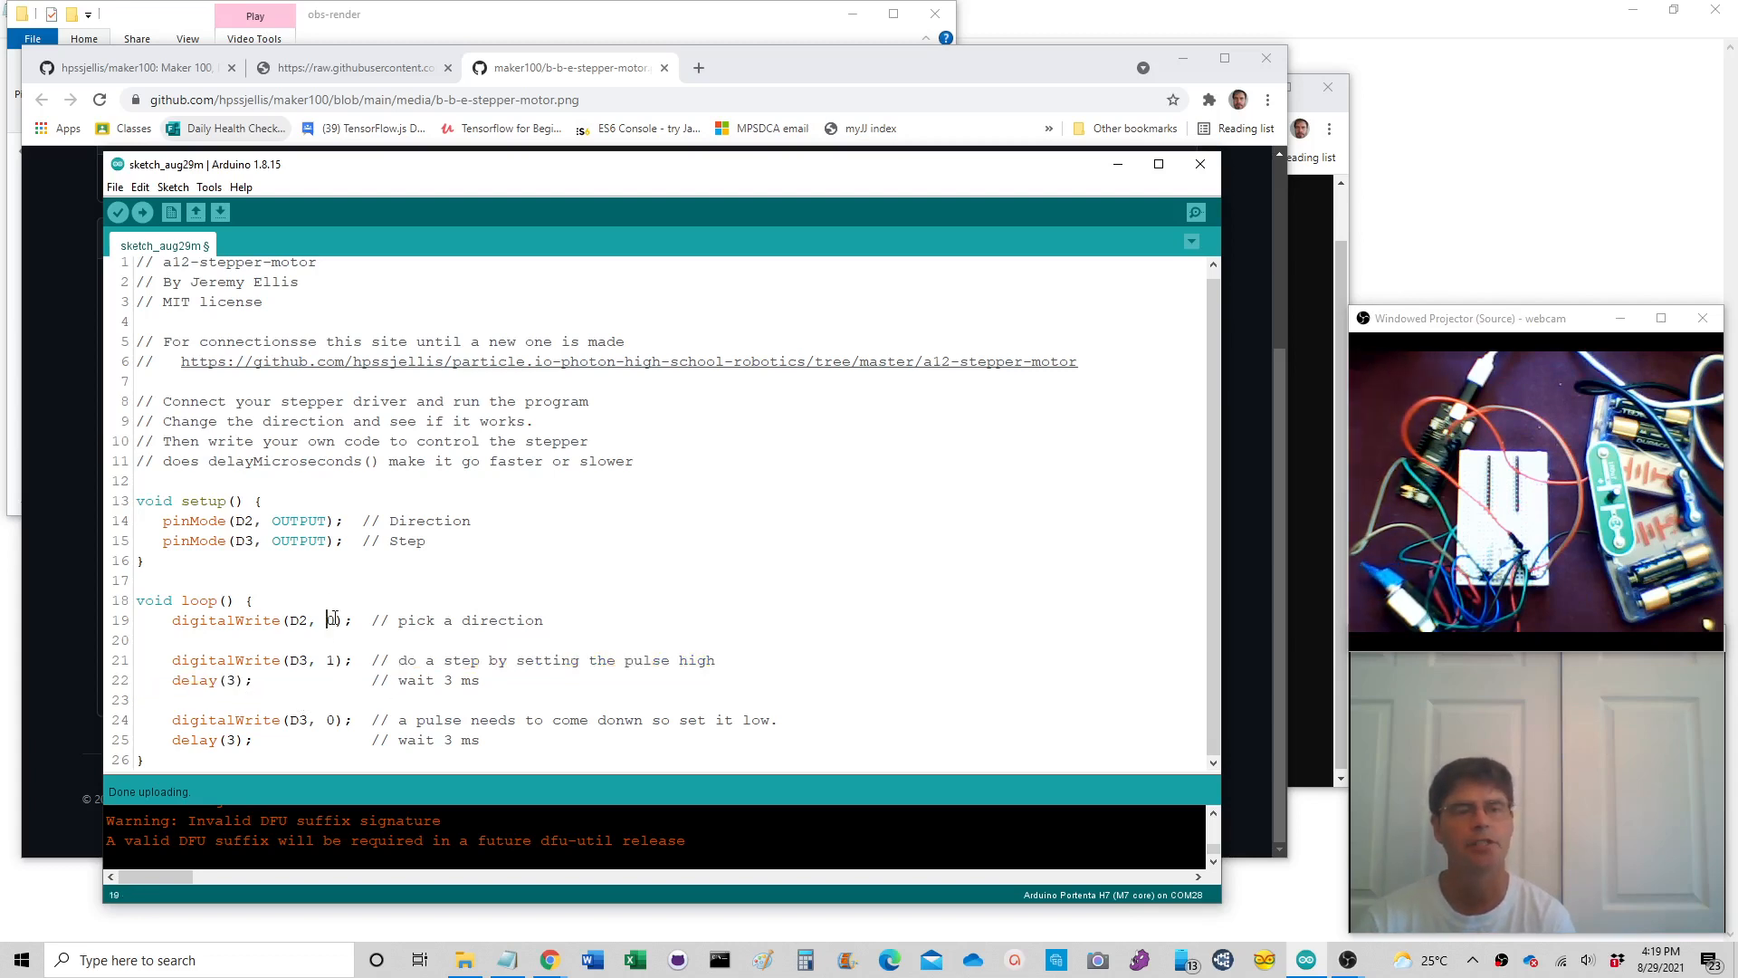